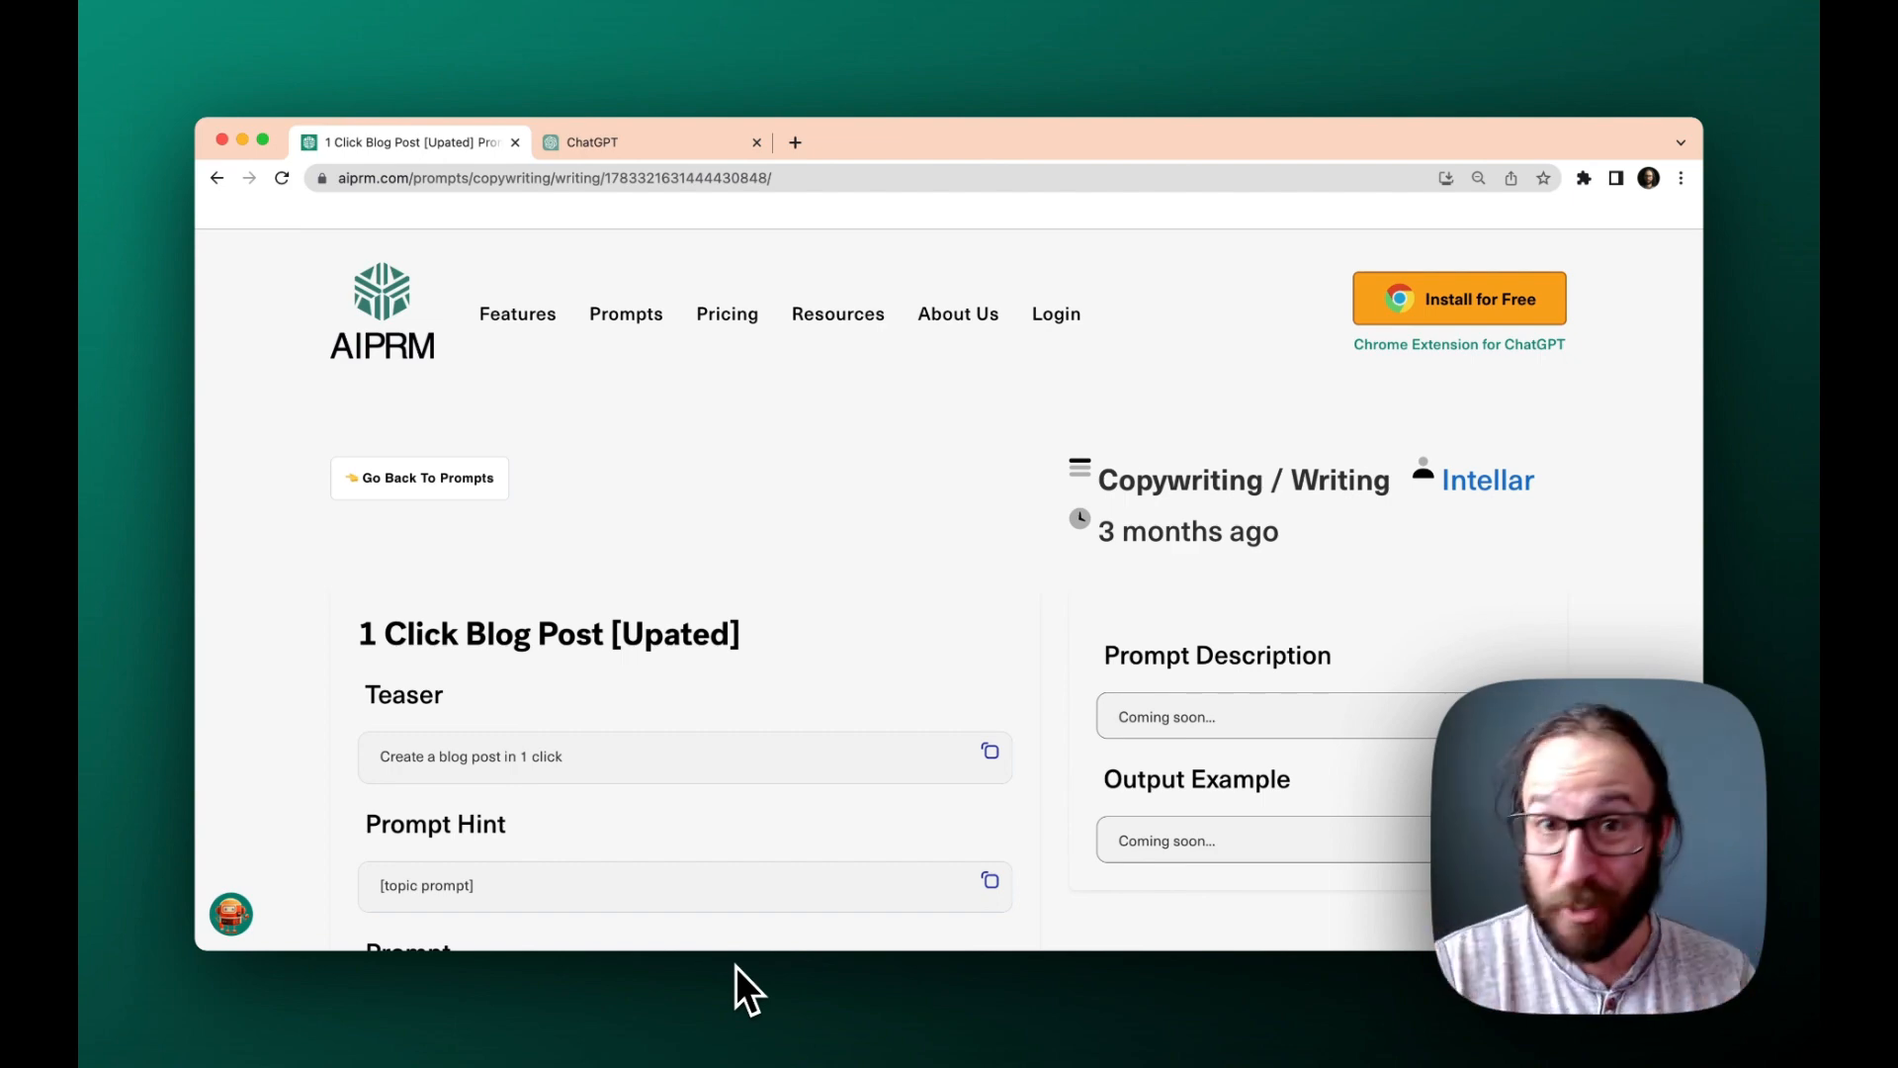
mouse_move(704, 926)
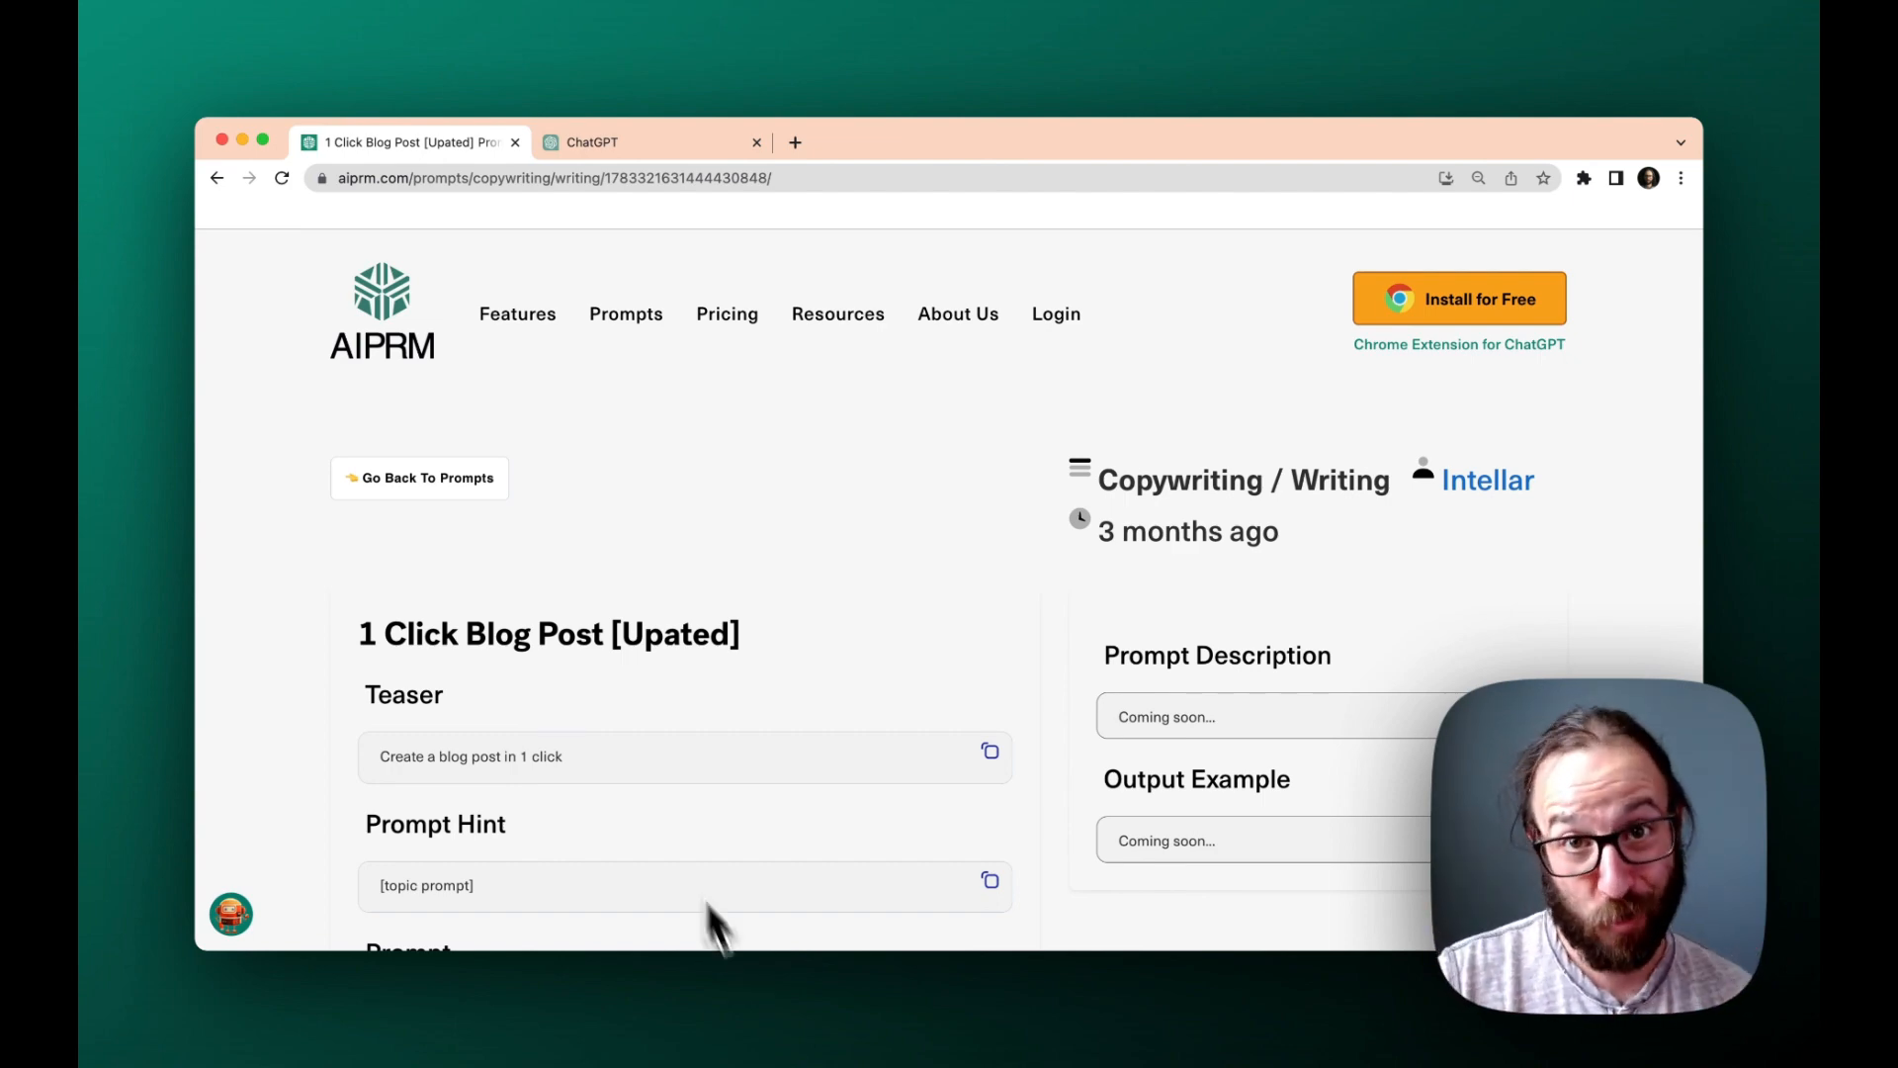
mouse_move(526, 269)
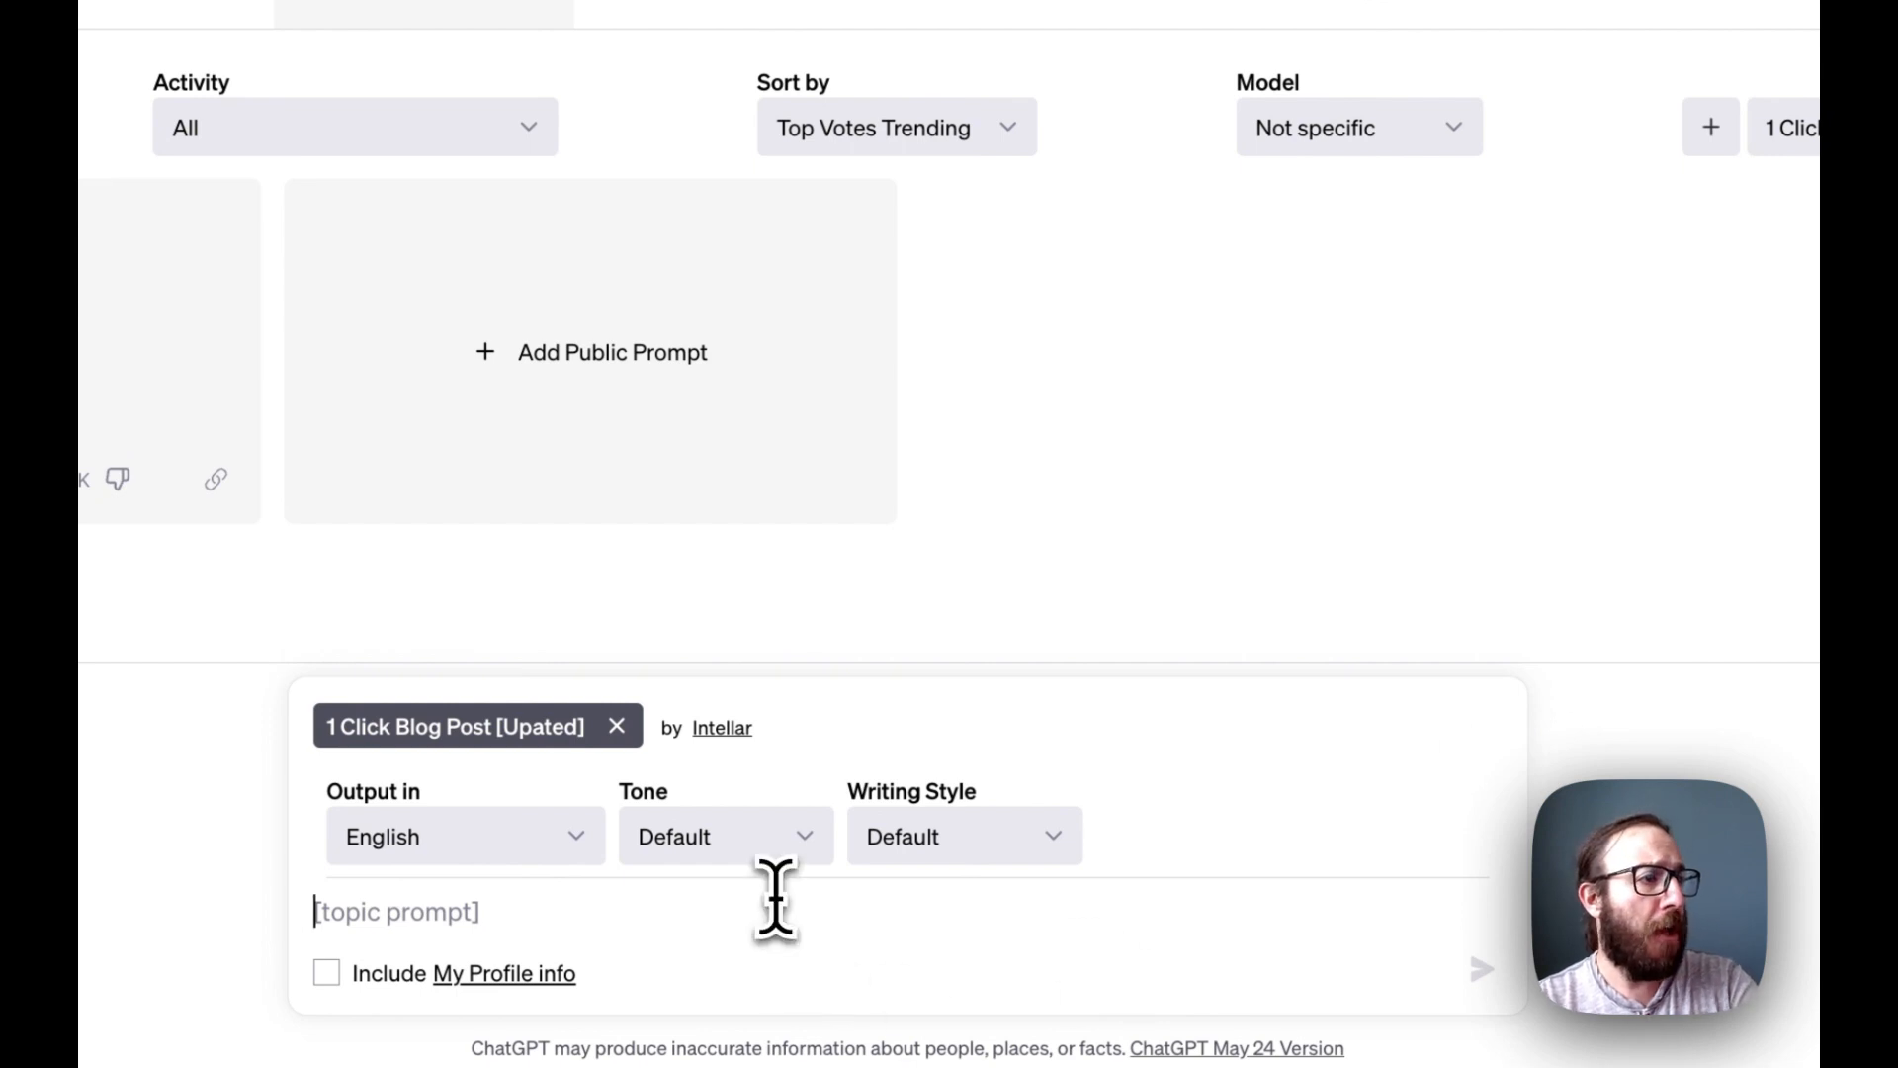
- Submit 'How to Grow a Garden in Boulder Colorado' and review the generated outline, title tags and subheaders
type("How to Grow a Garden in Boulder Colorado")
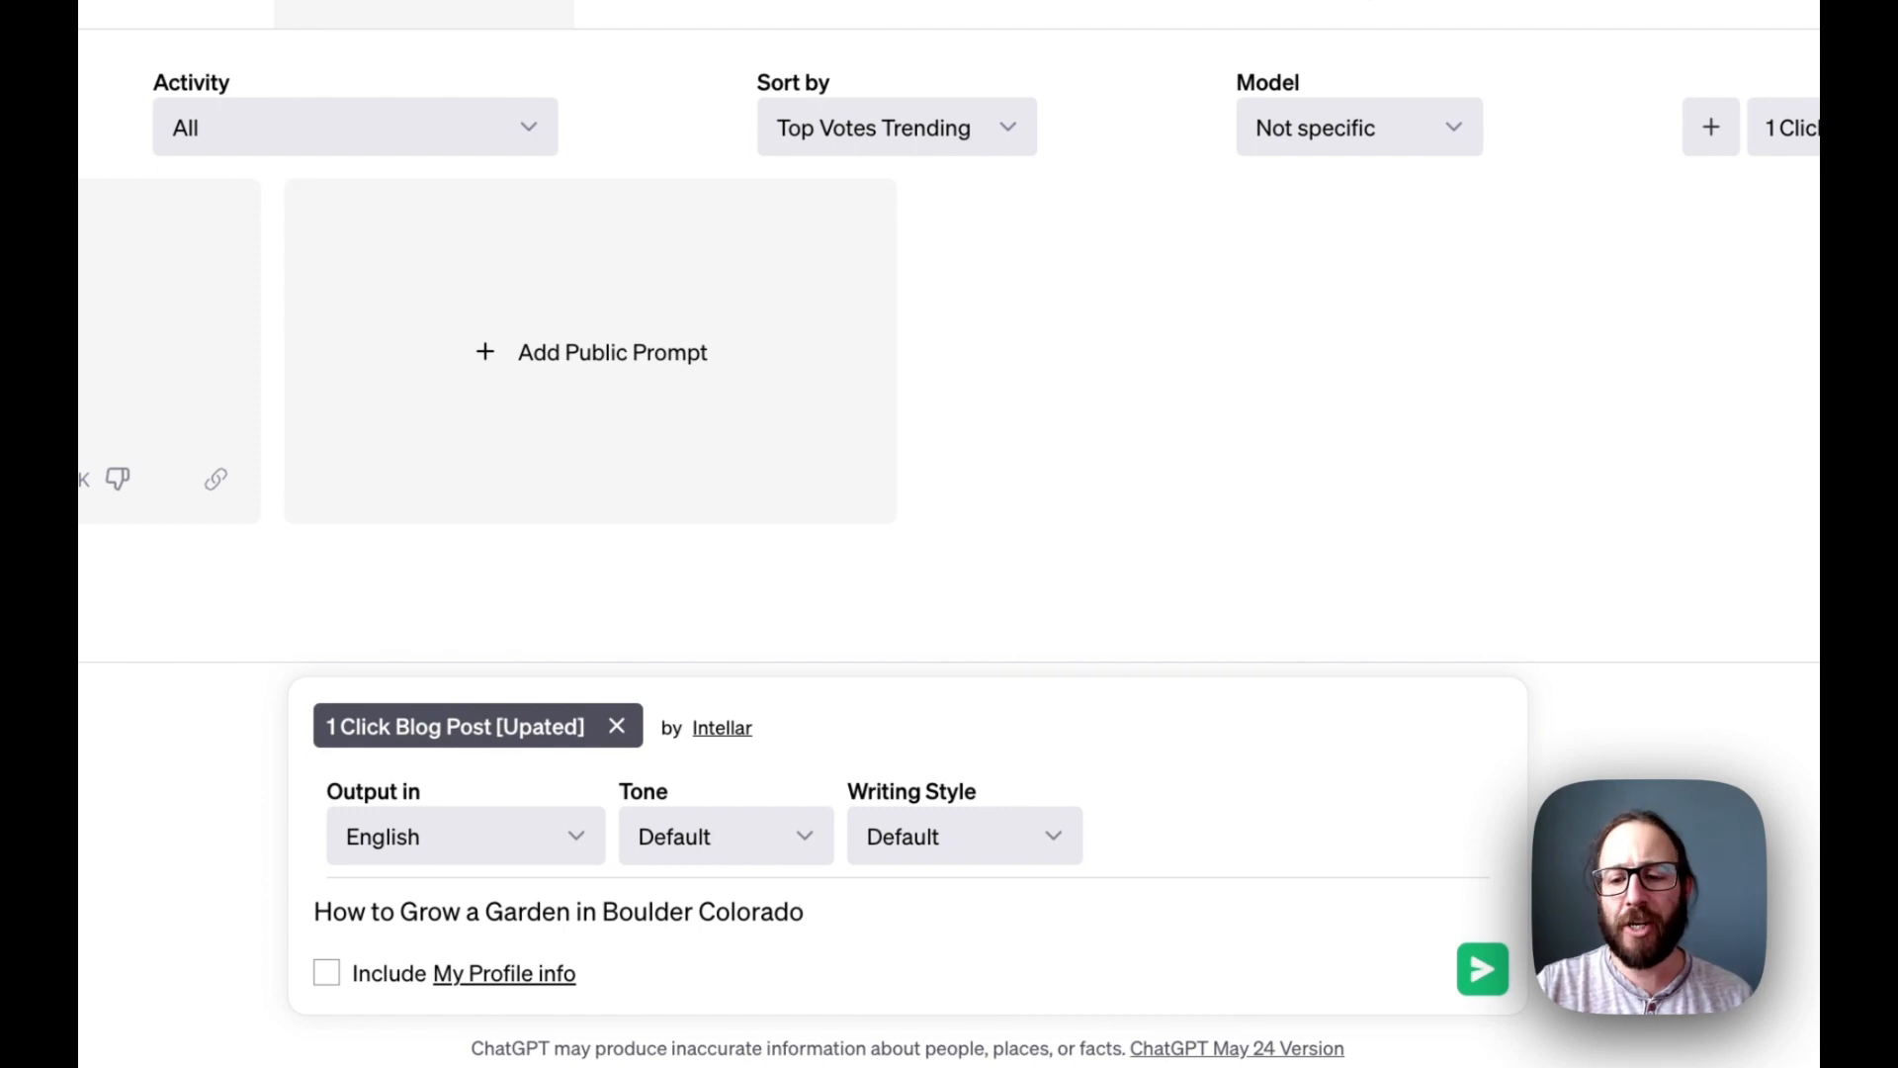
left_click(1479, 963)
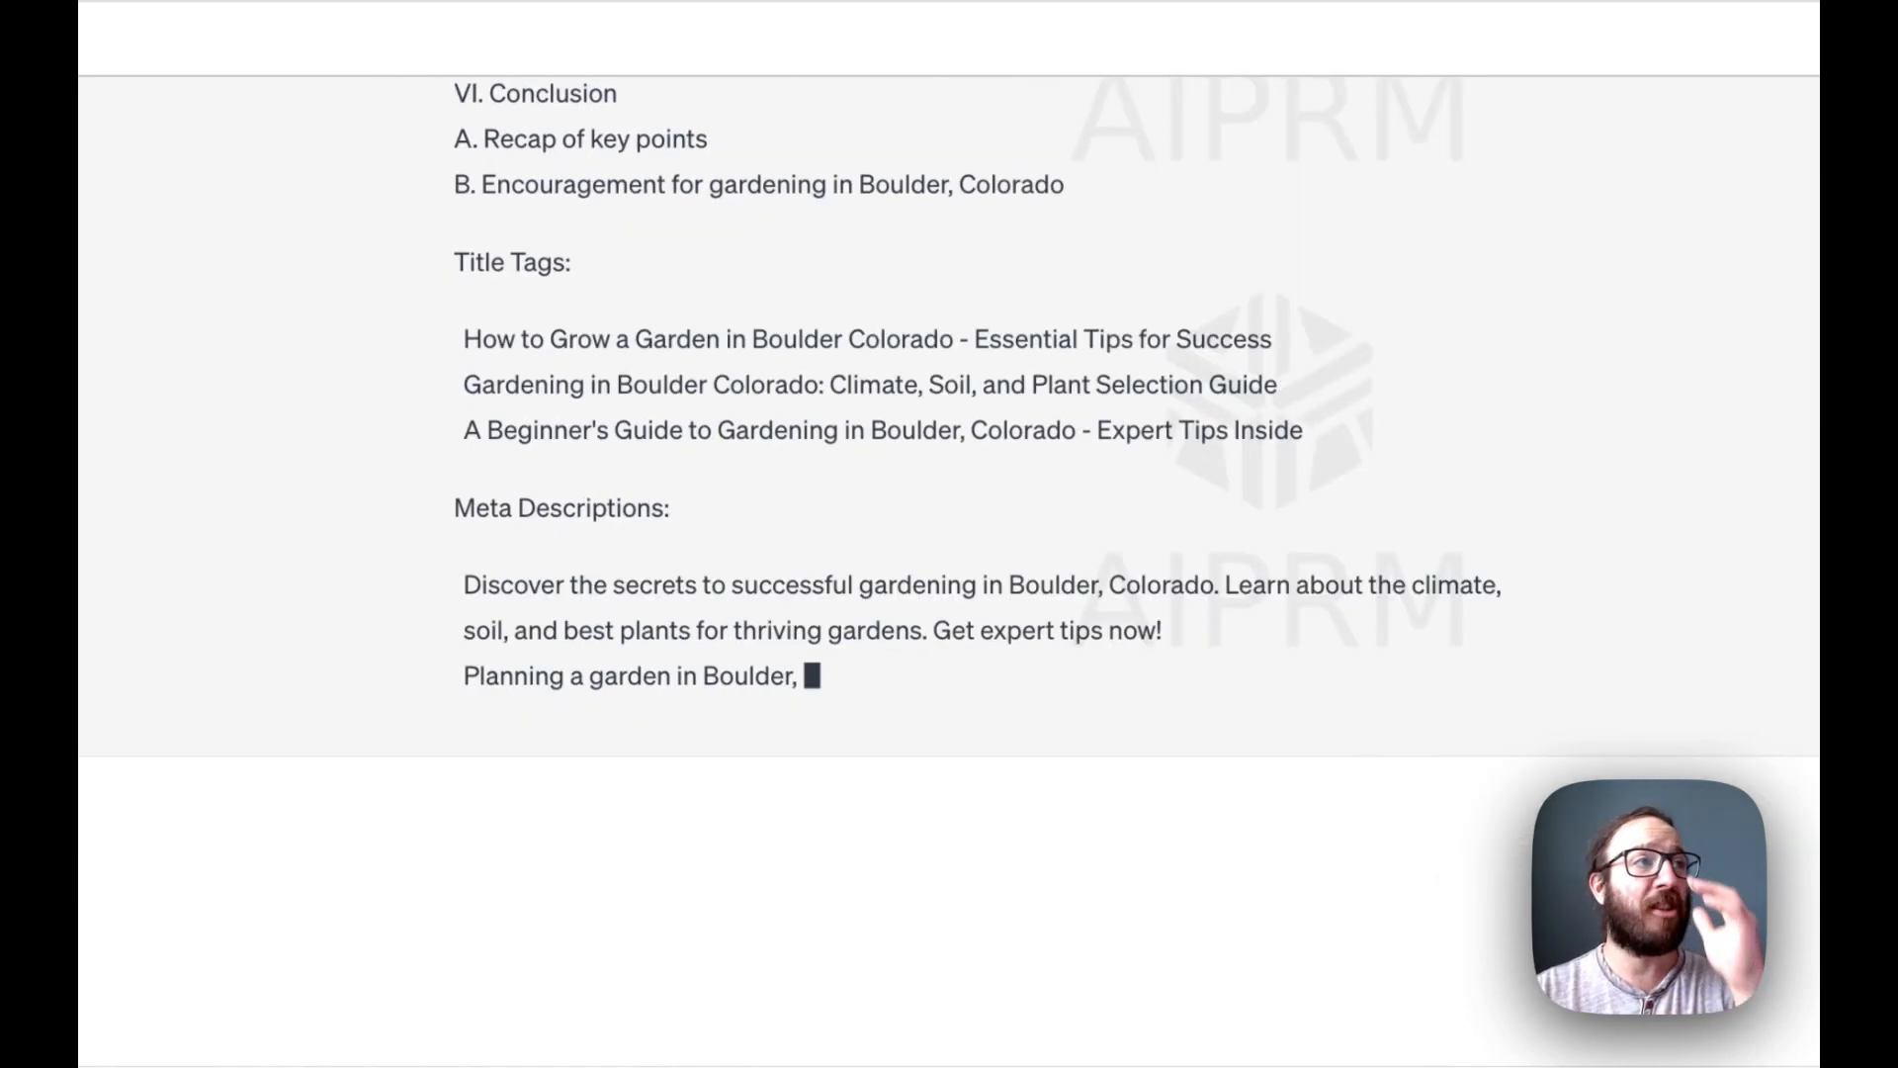
scroll("down", 3)
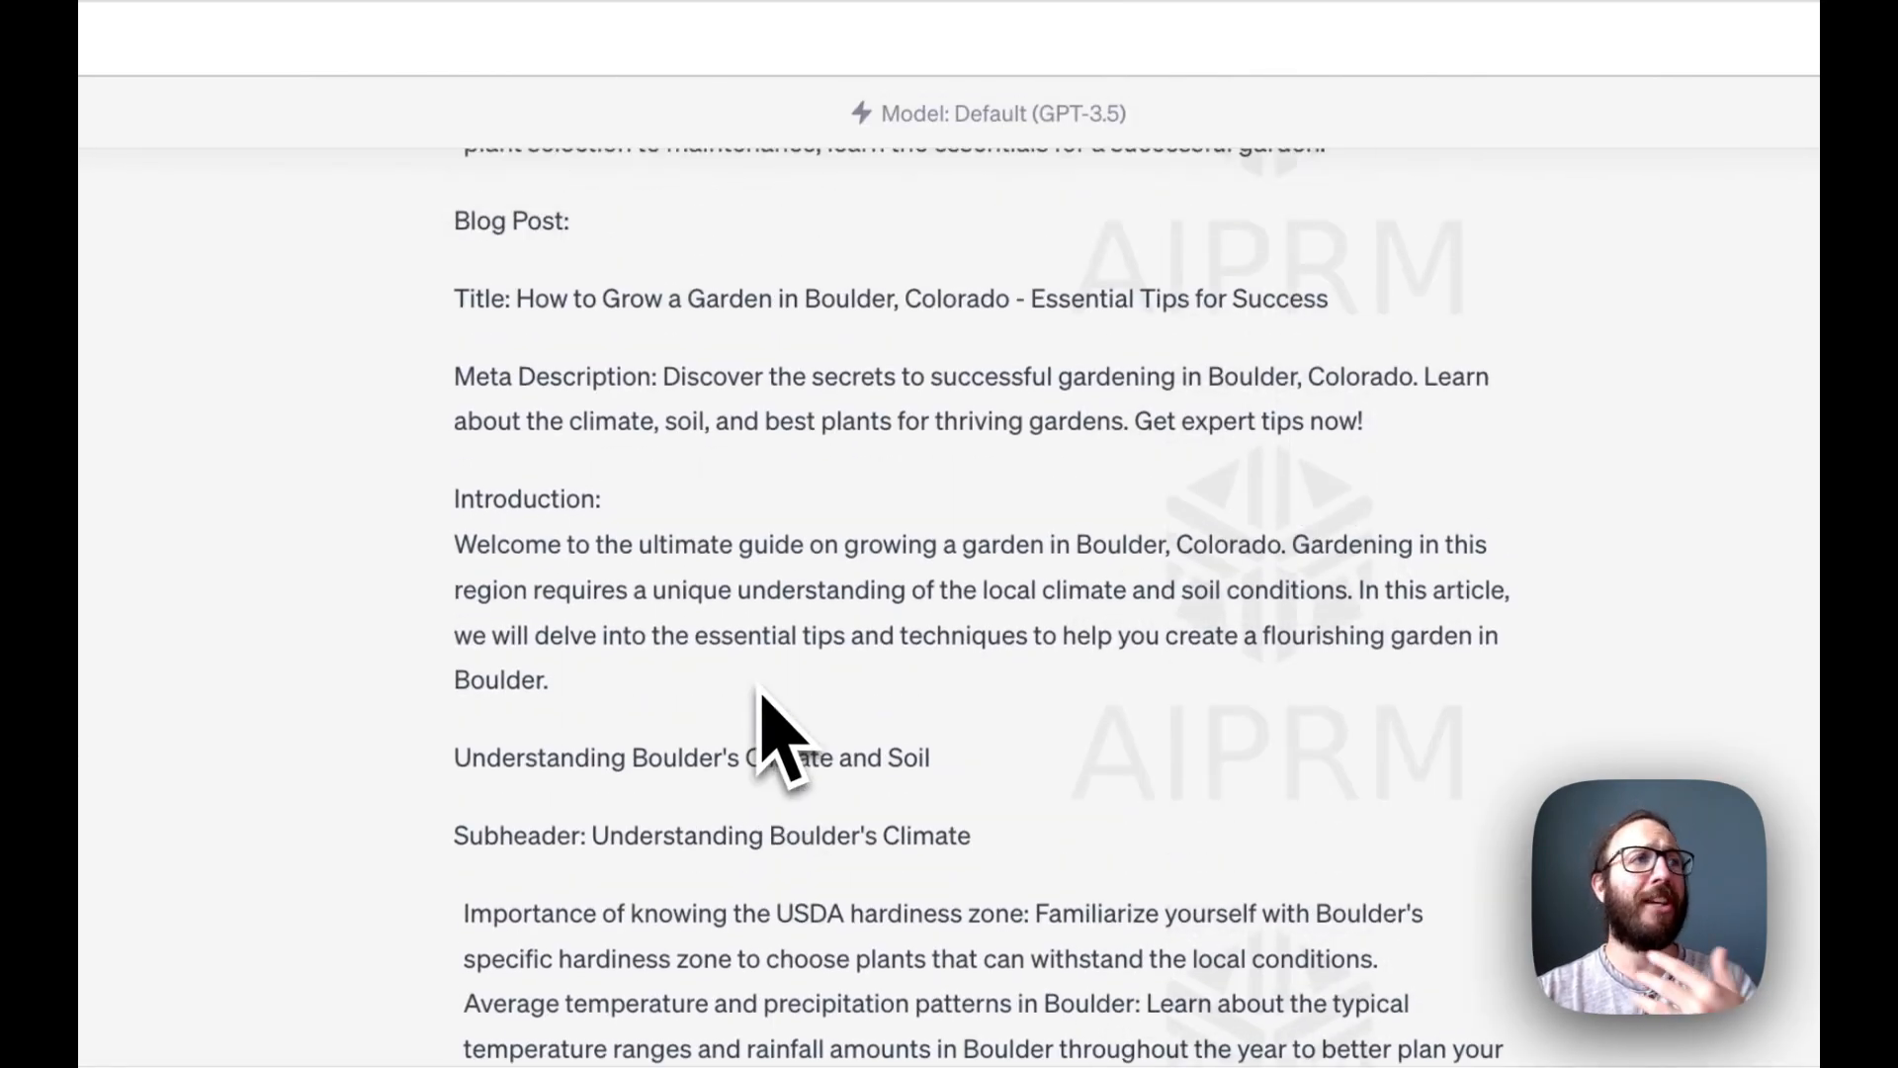
scroll("up", 3)
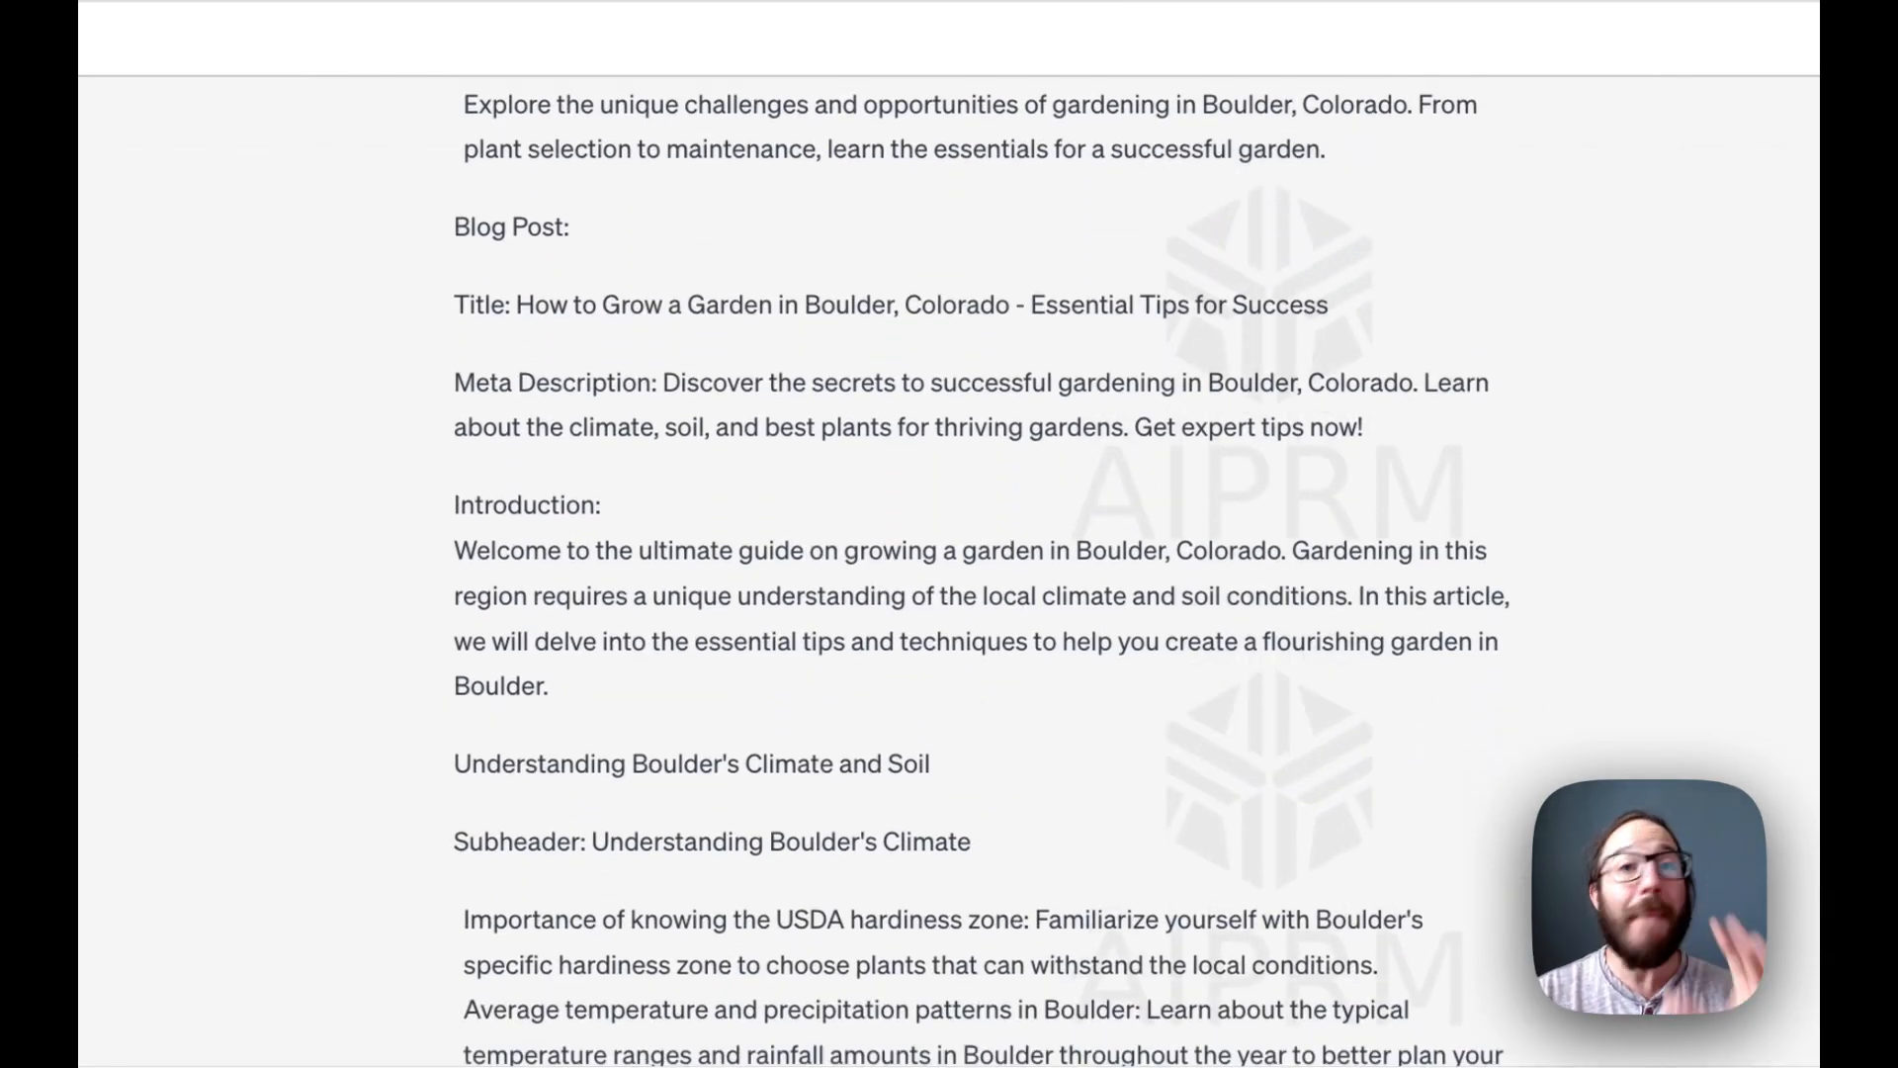
scroll("down", 3)
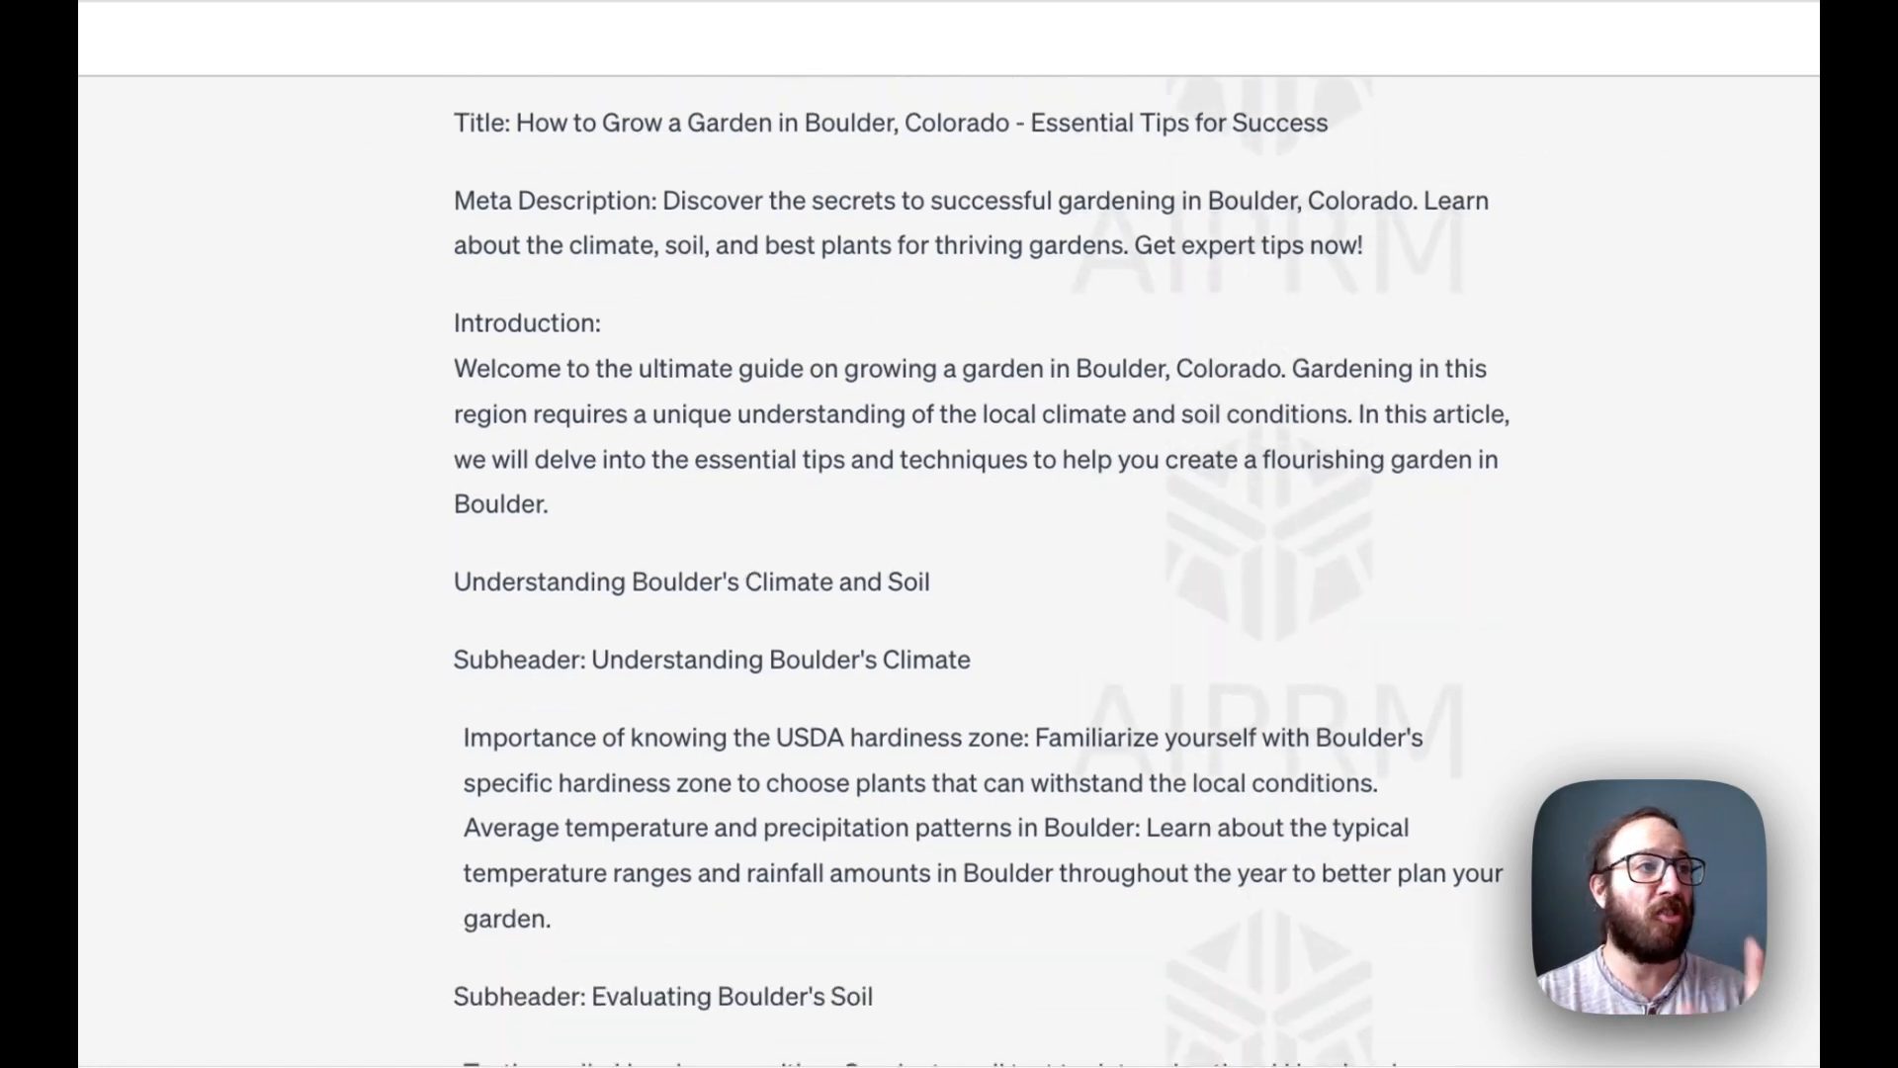
scroll("down", 3)
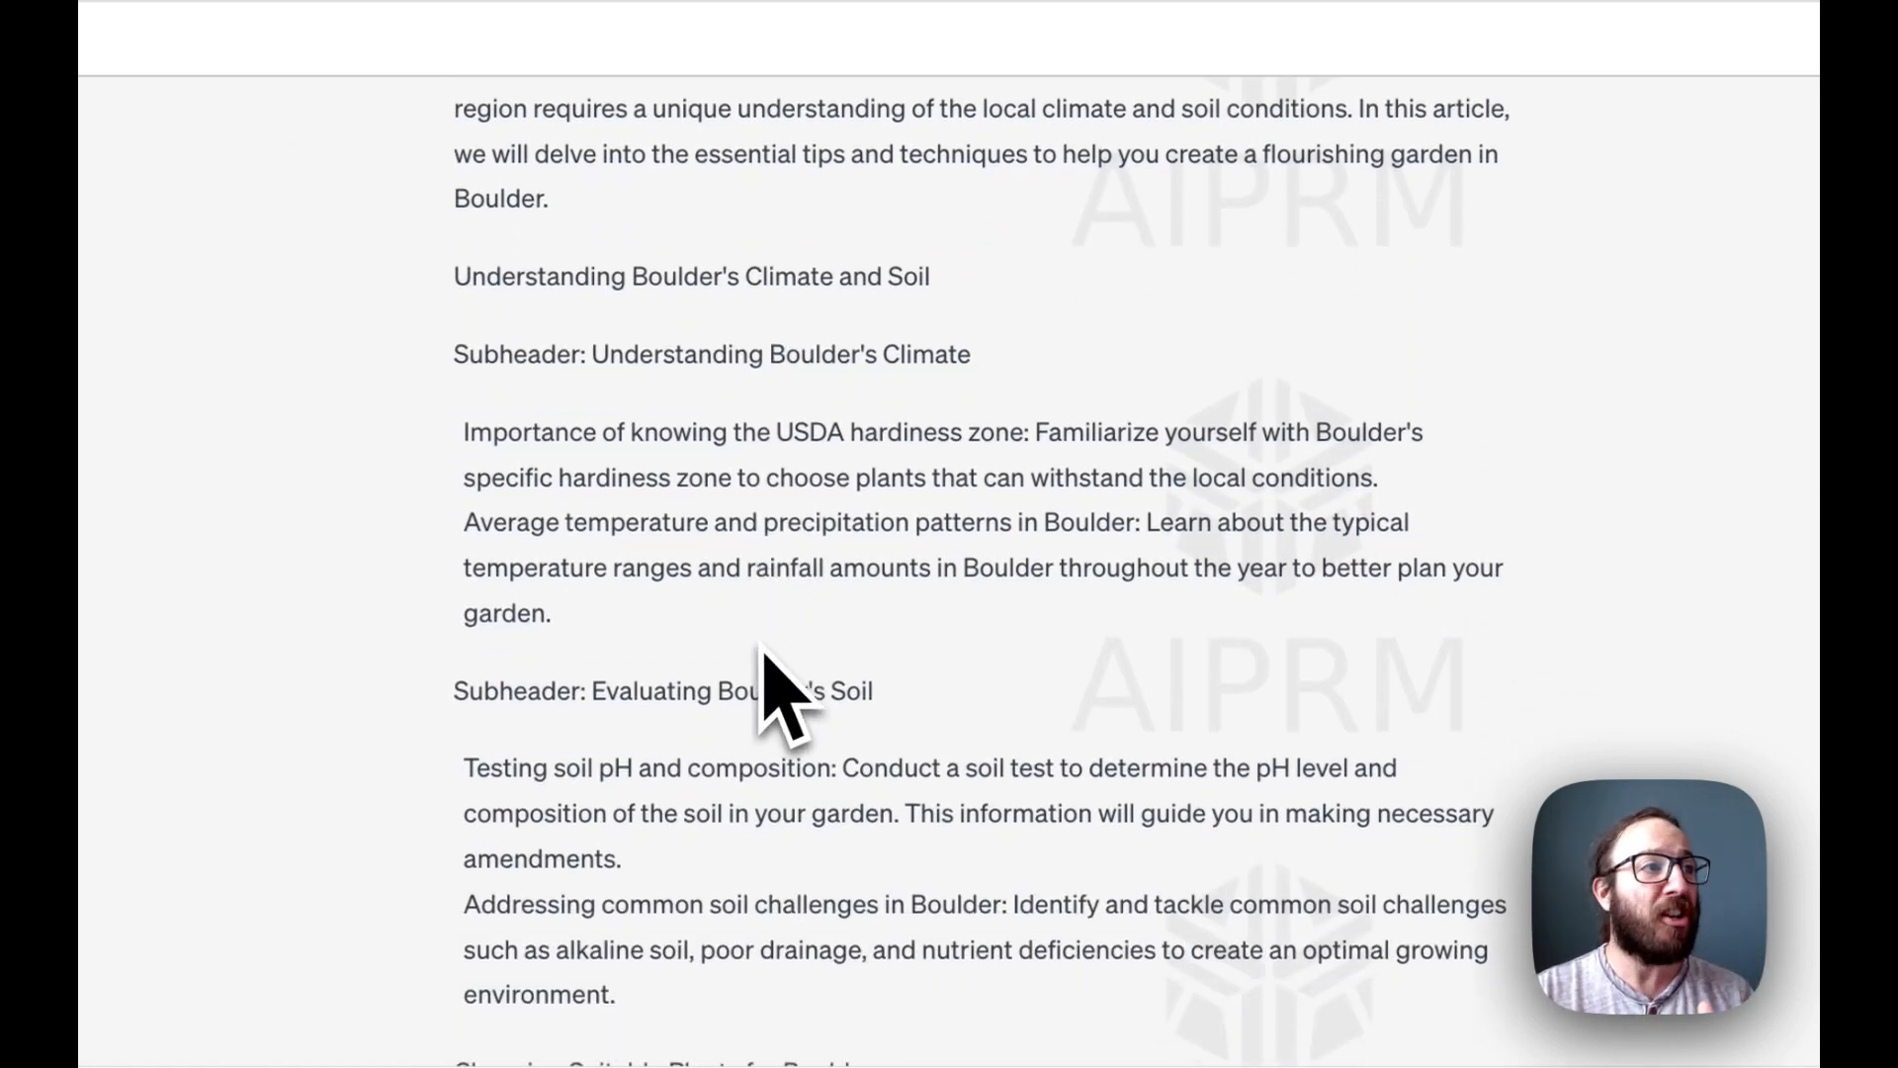
scroll("down", 3)
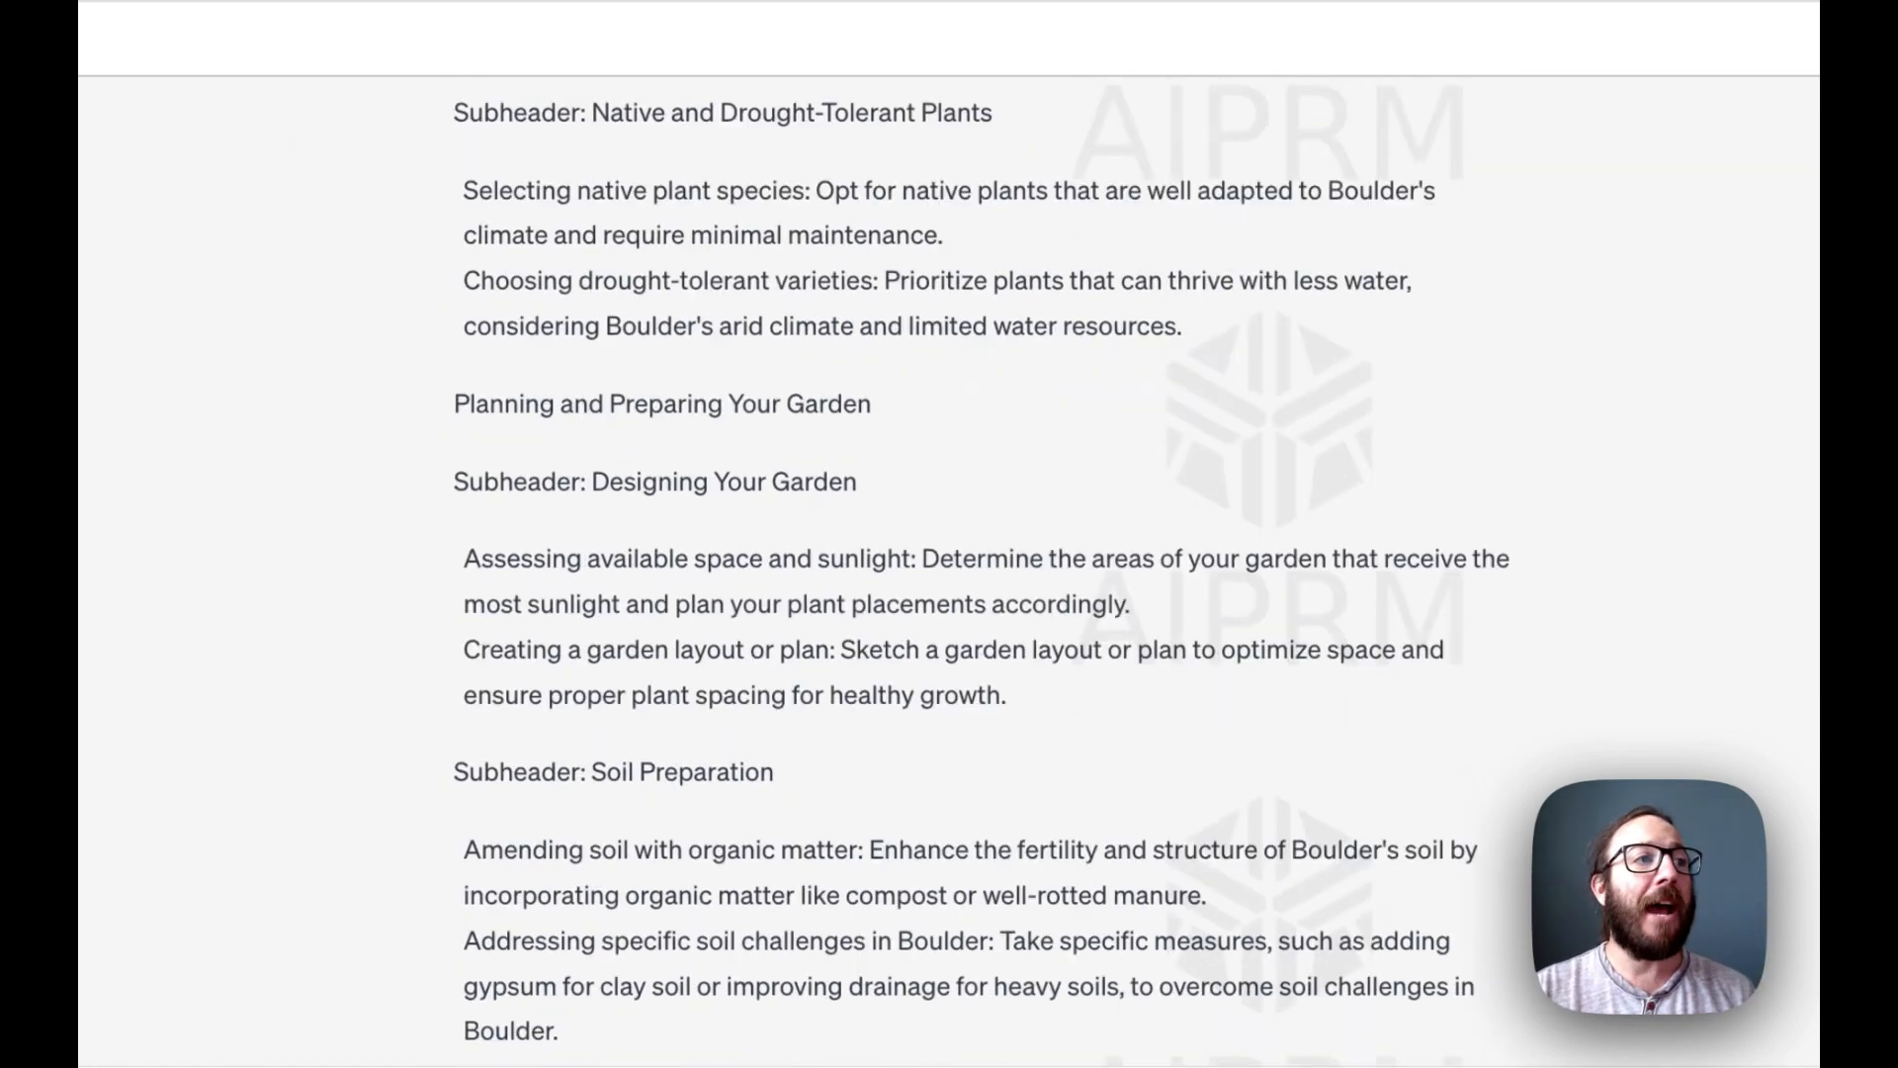
scroll("down", 3)
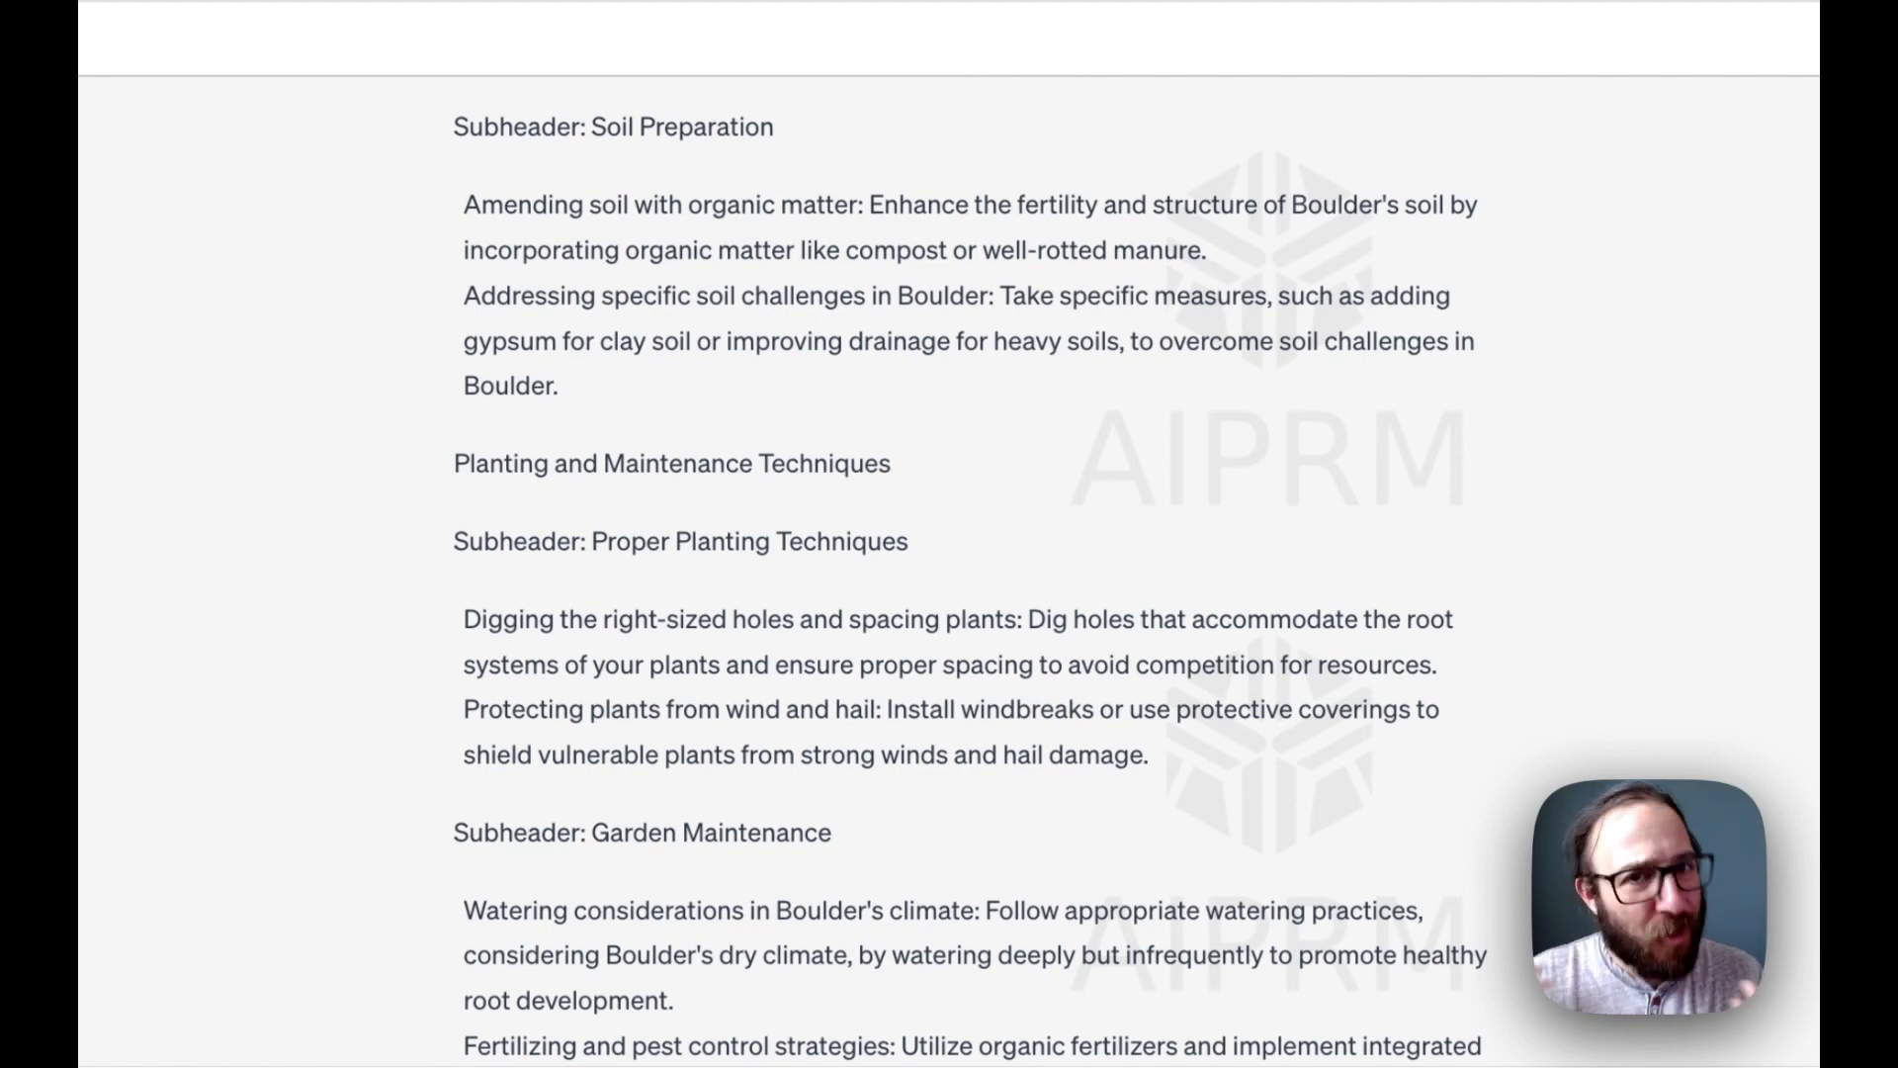
mouse_move(463, 528)
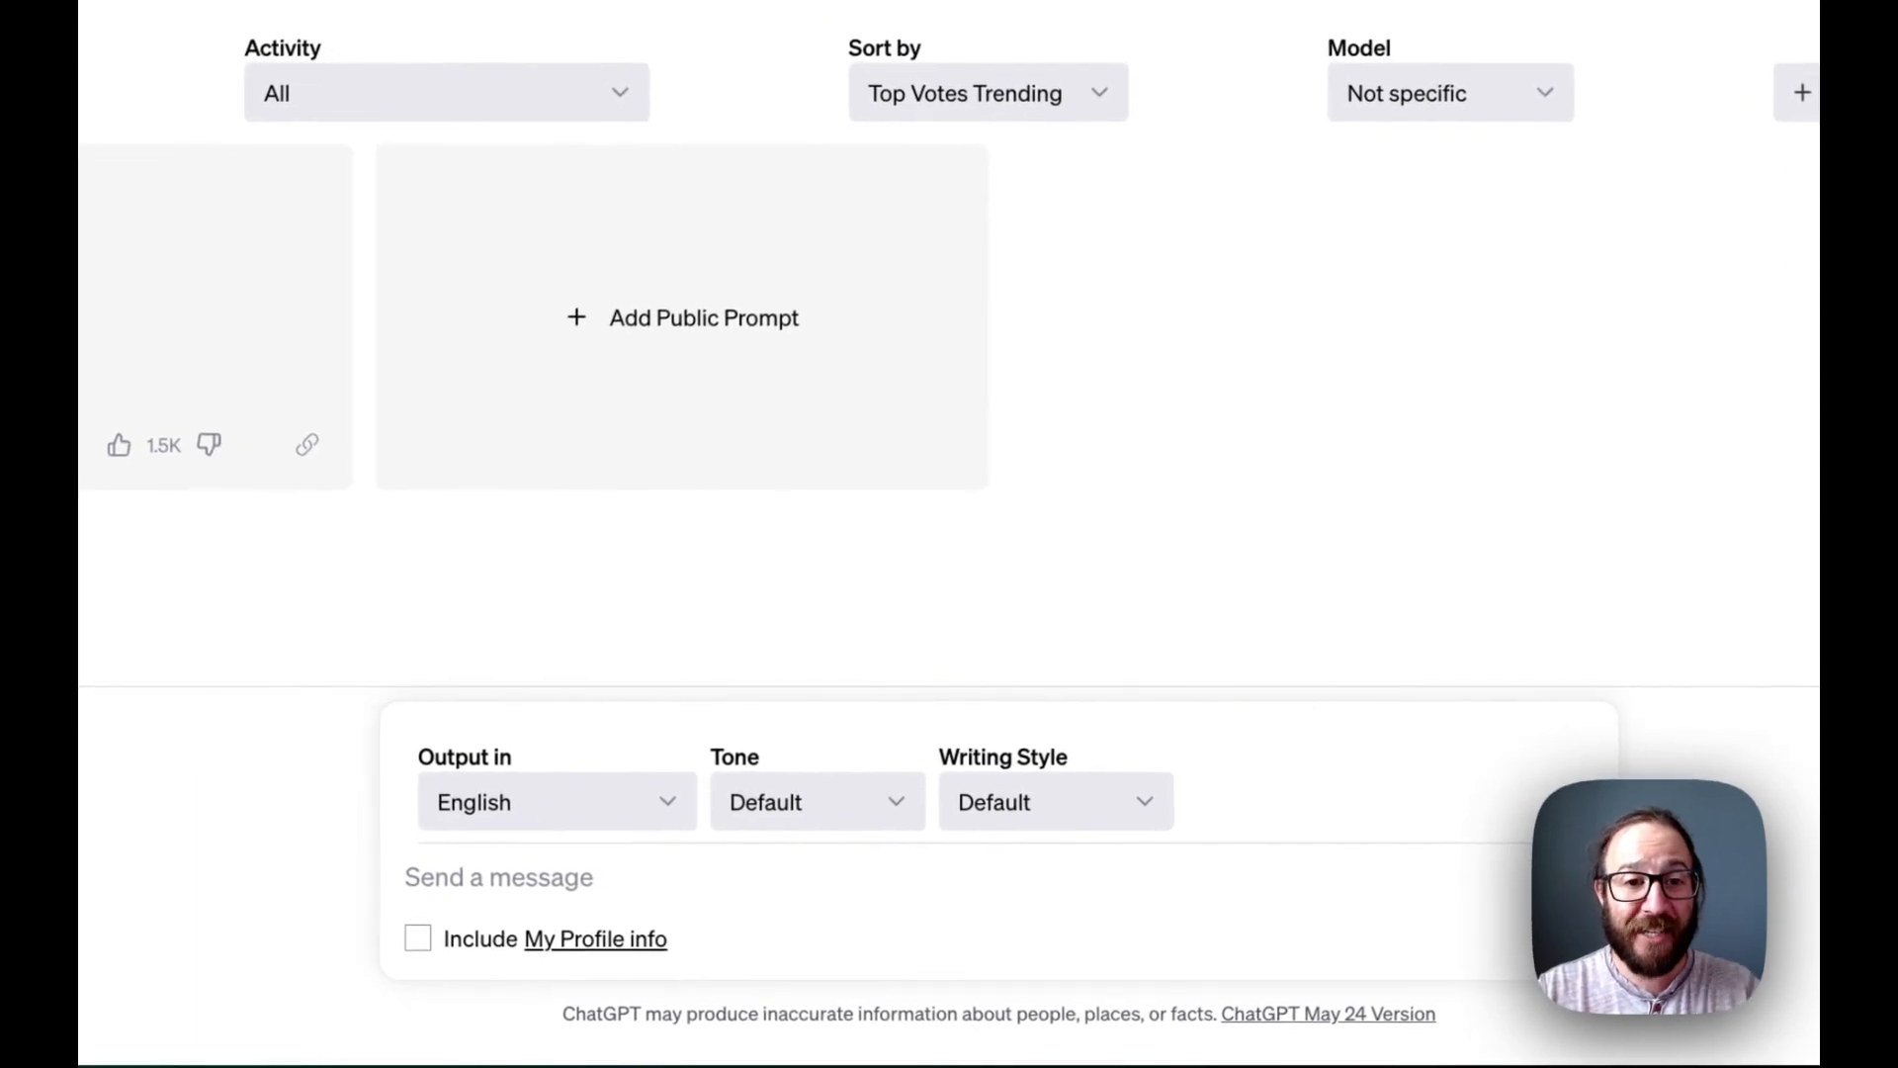
- Submit '10 Things to Ask Your Accountant About Your Taxes' through the 1 Click Blog Post prompt
left_click(499, 878)
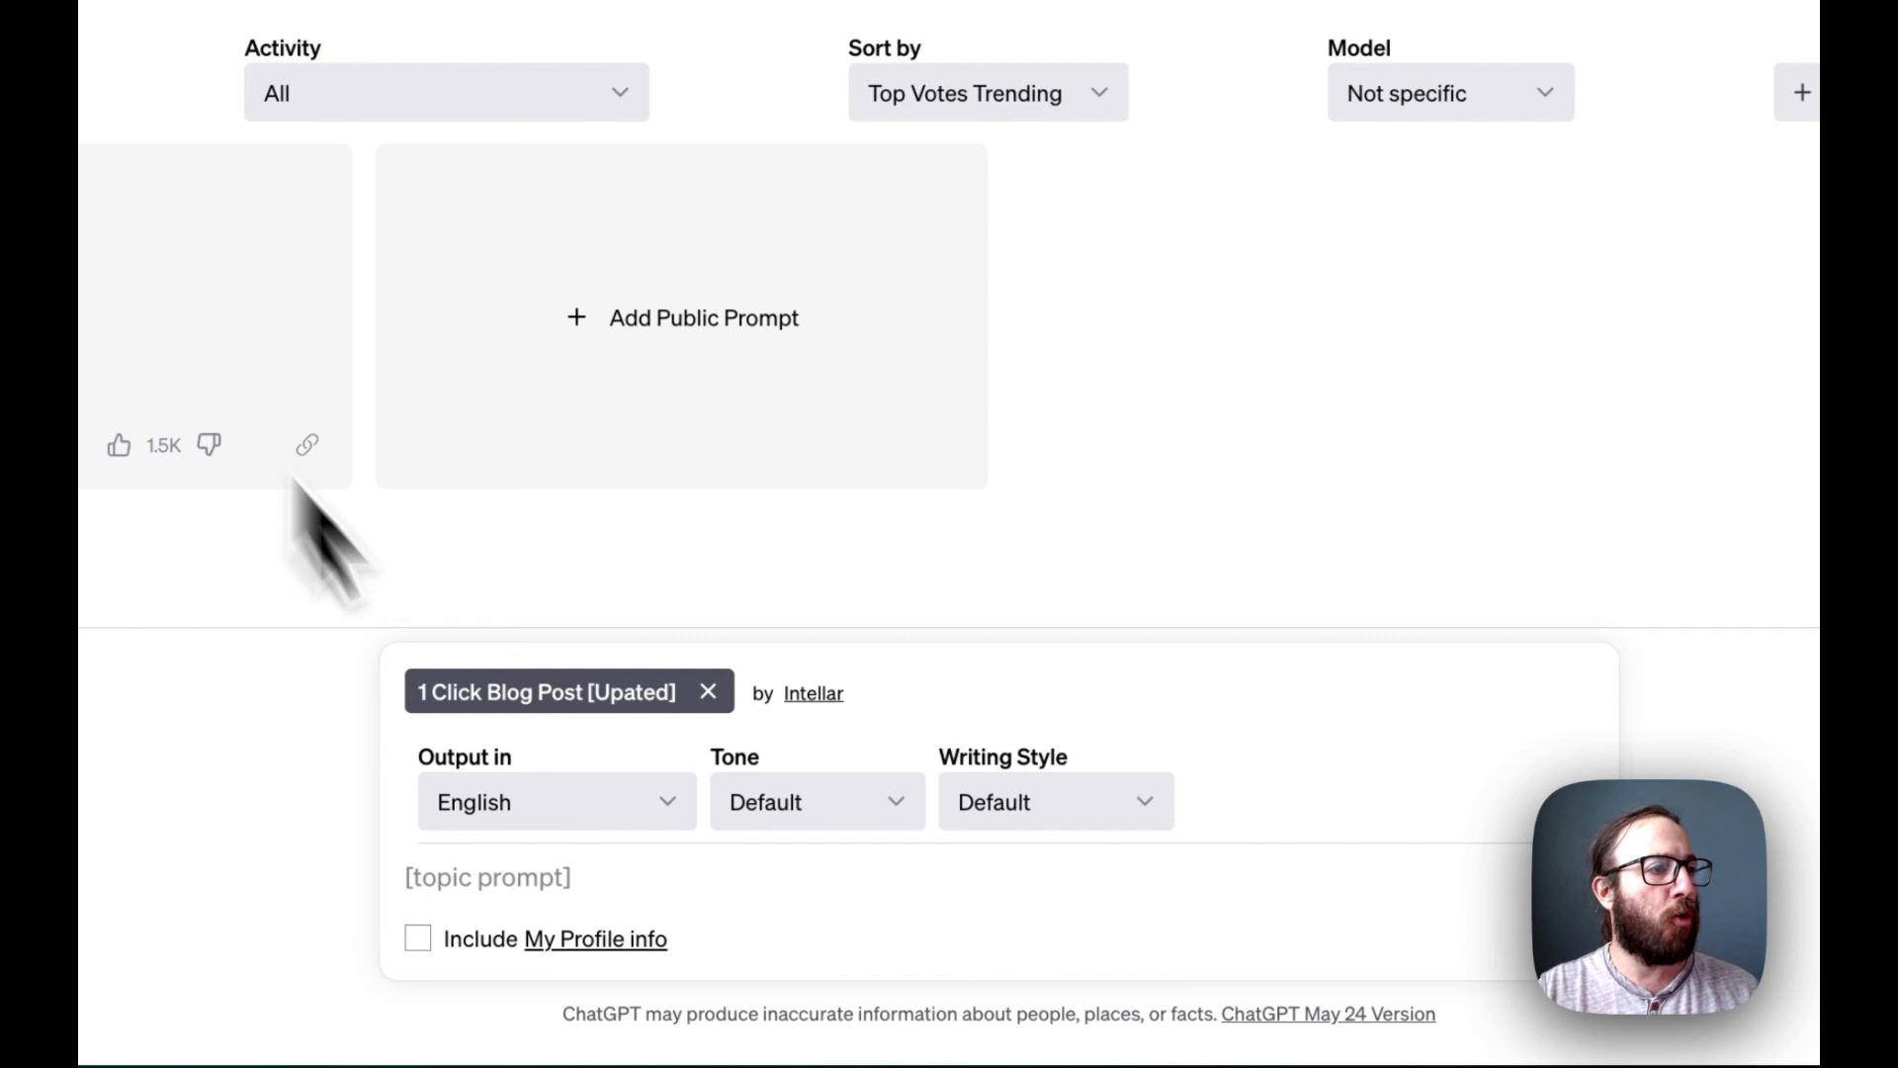
left_click(486, 878)
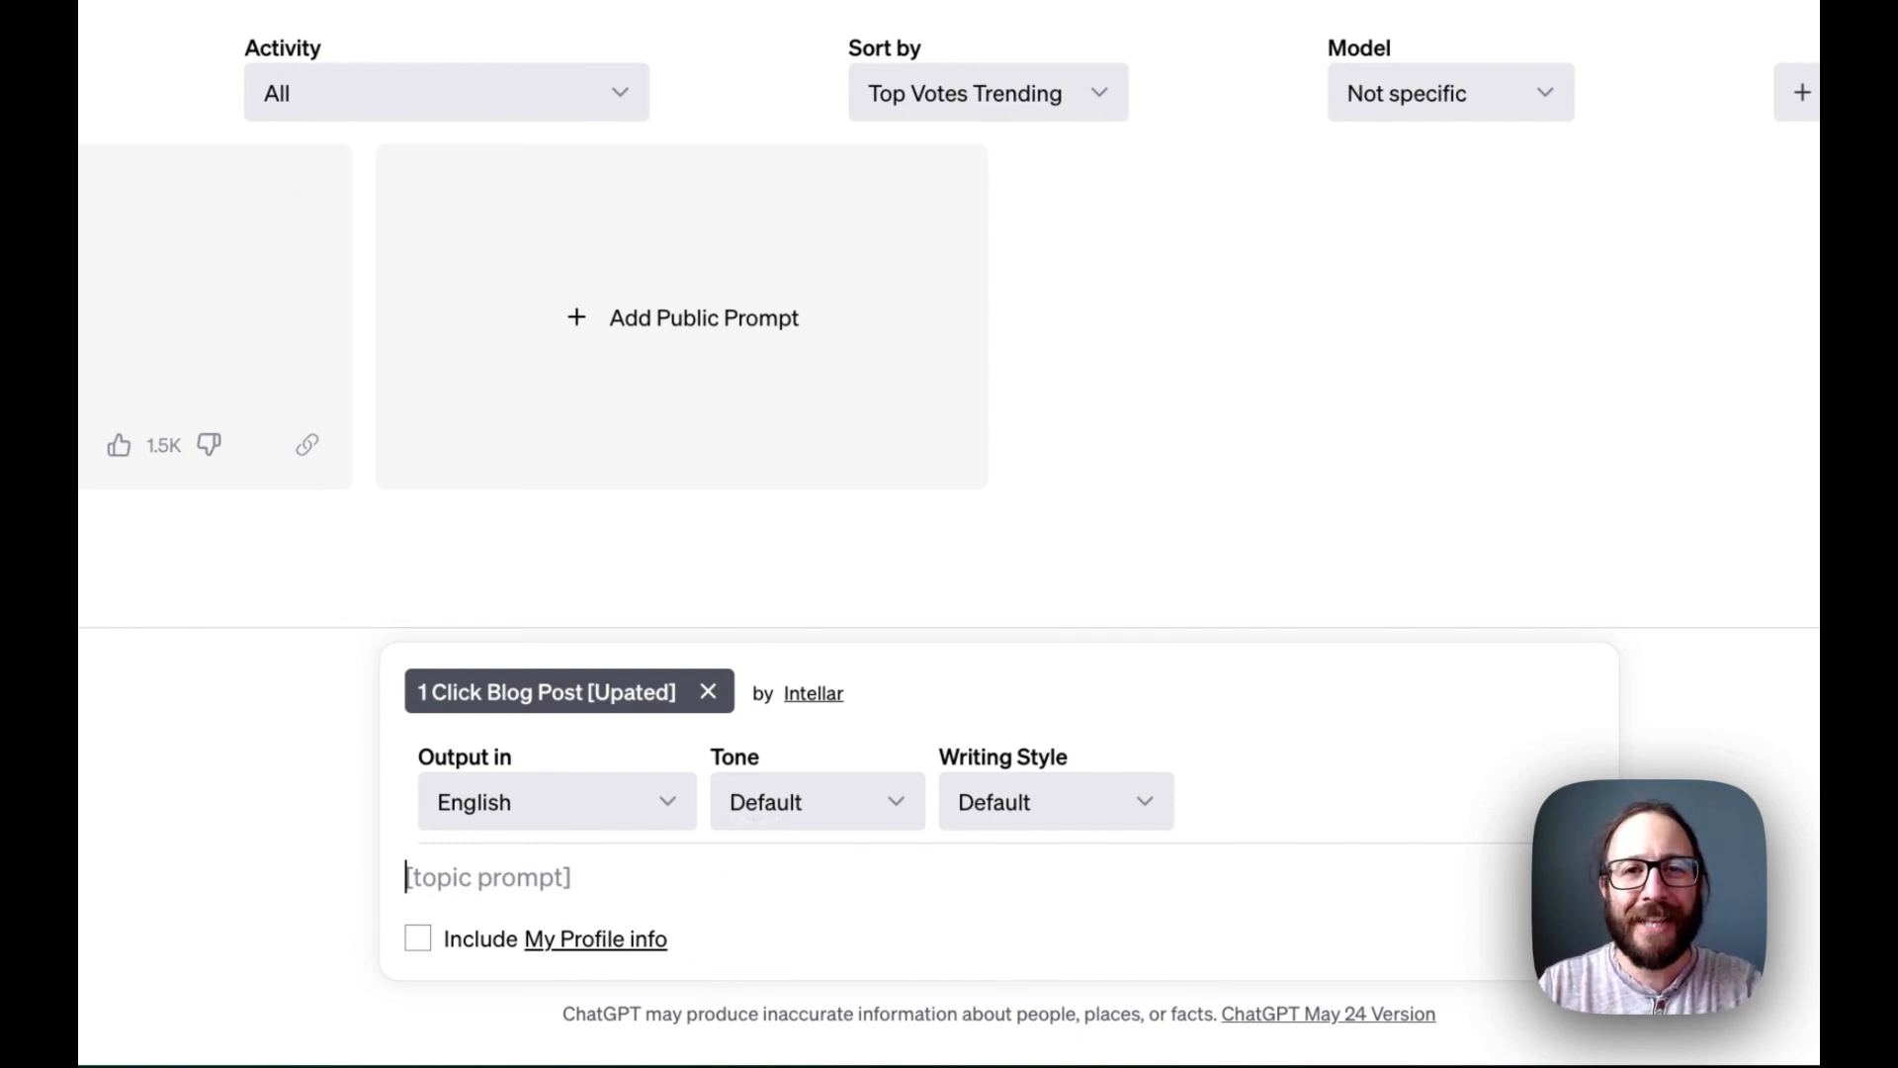
type("10 Things to Ask Your Accountant About Your Taxes")
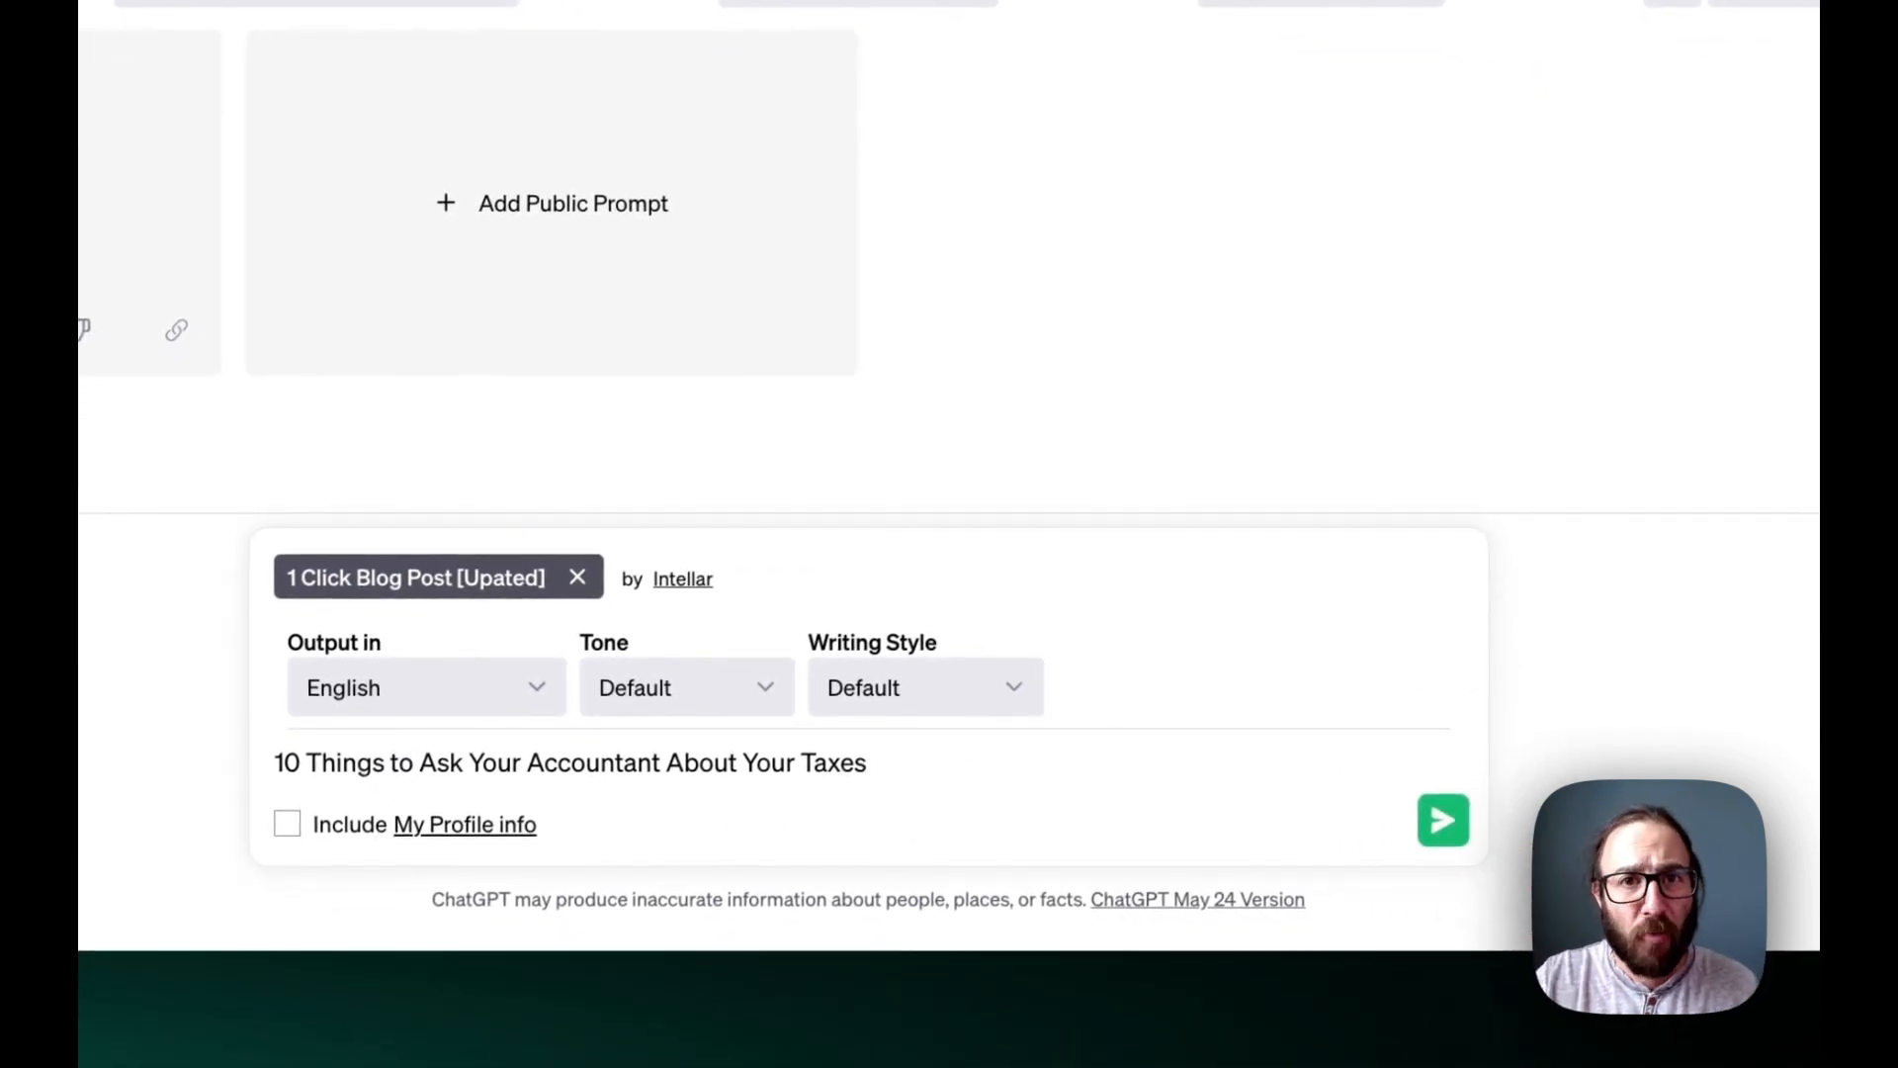
left_click(1443, 821)
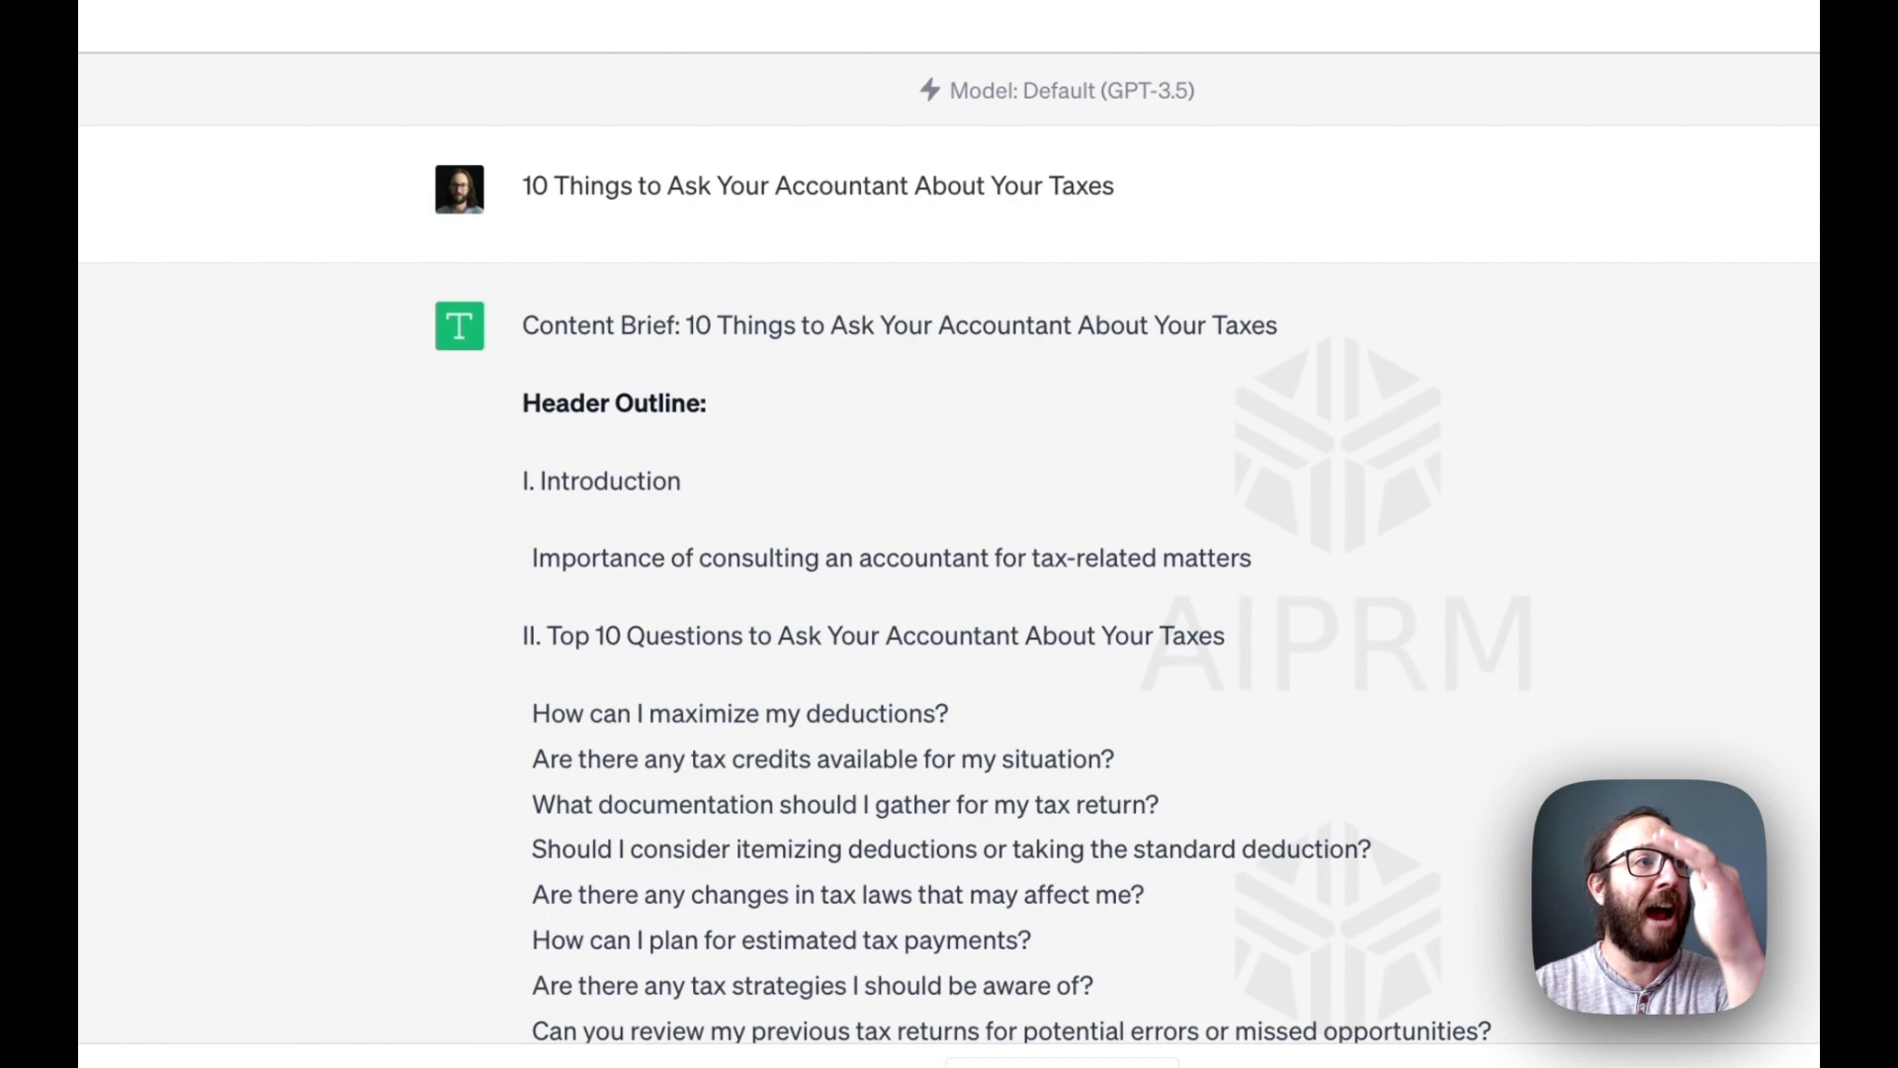
- Review the generated accountant-taxes post with its outline, tags and meta descriptions
scroll("down", 3)
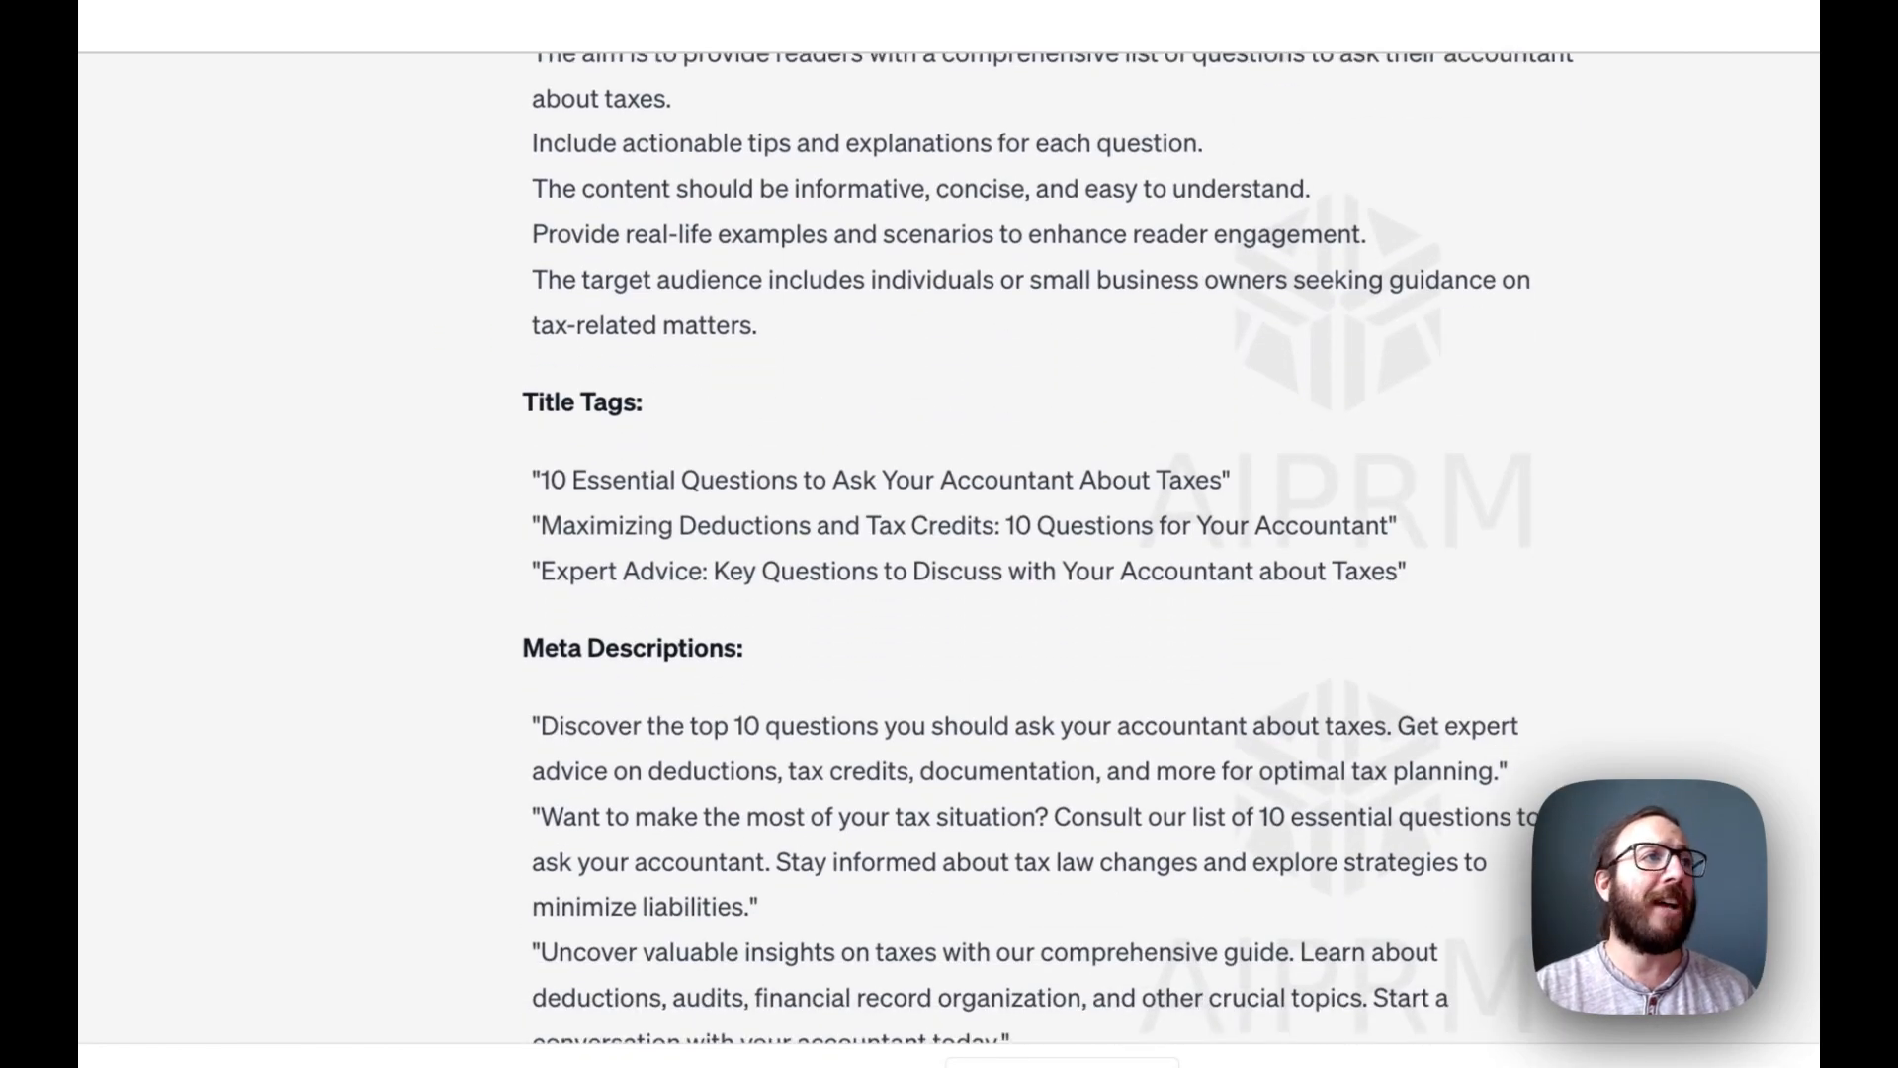
scroll("down", 3)
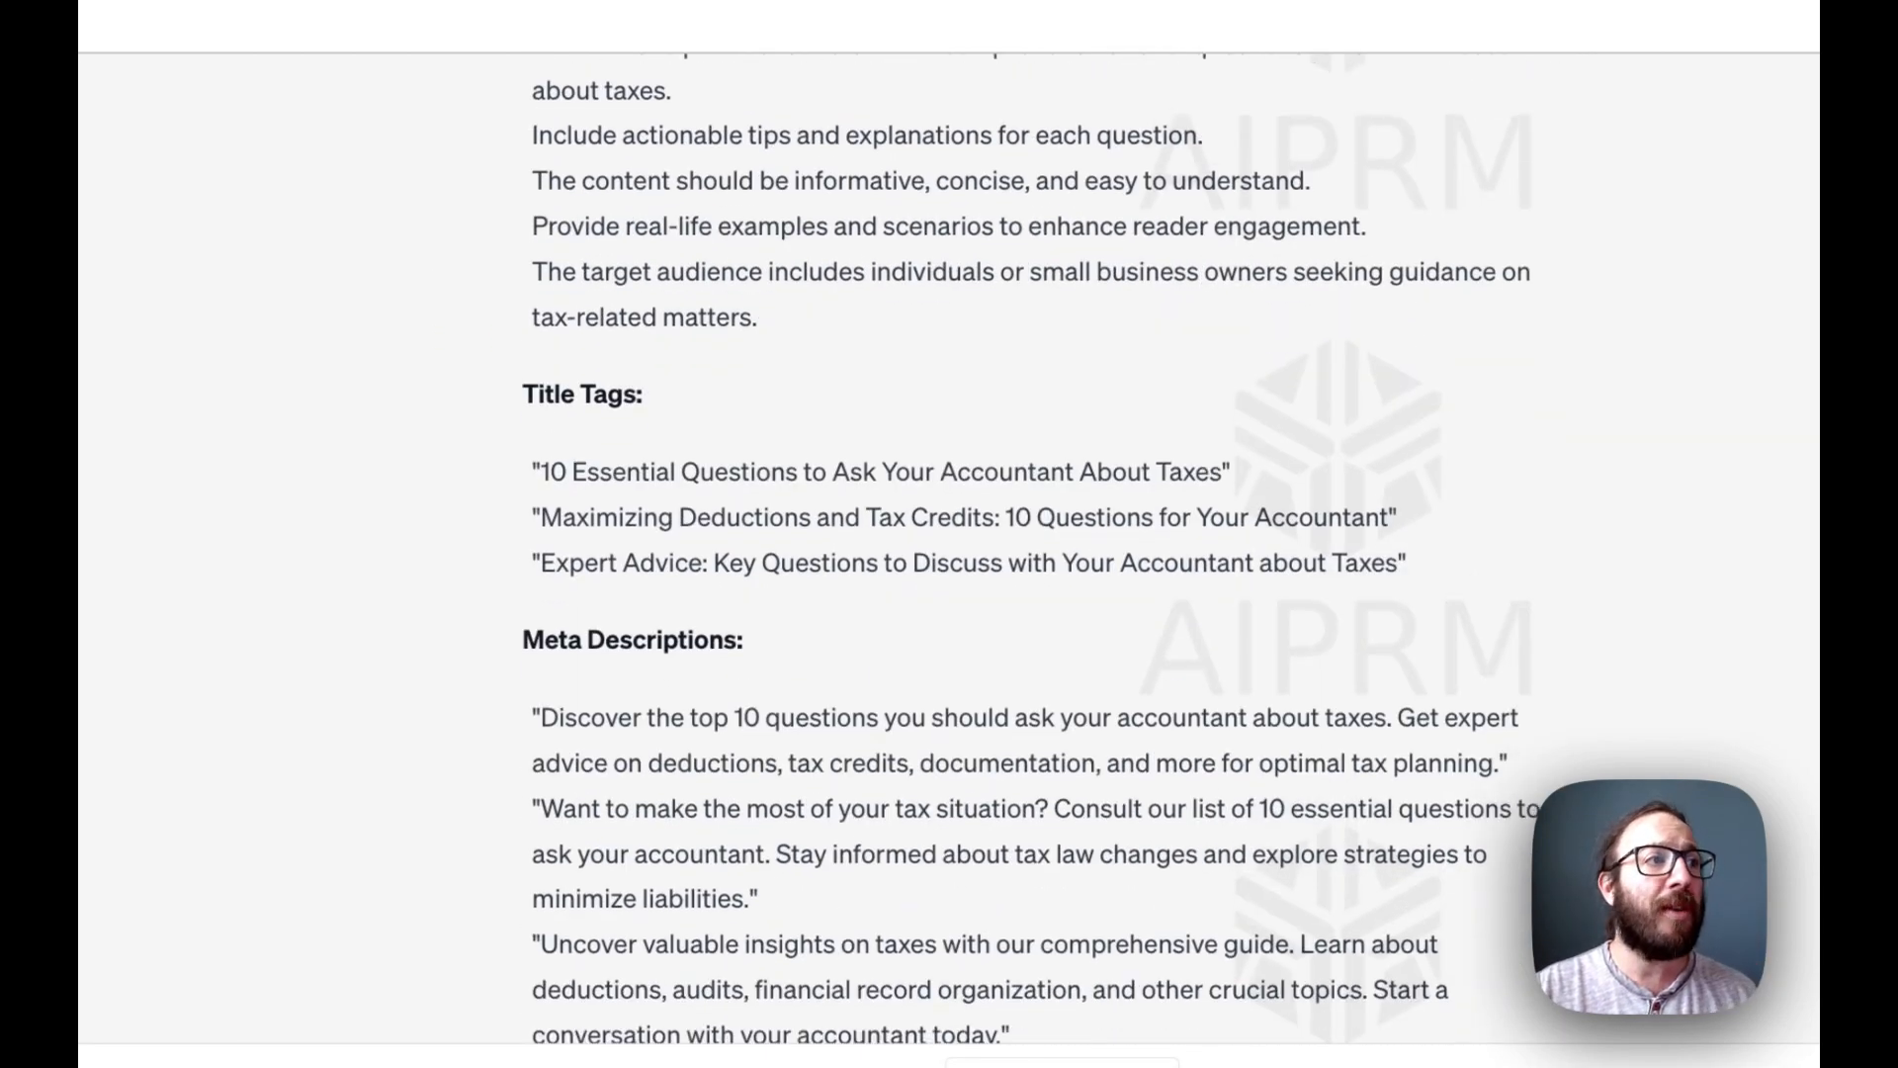
scroll("down", 3)
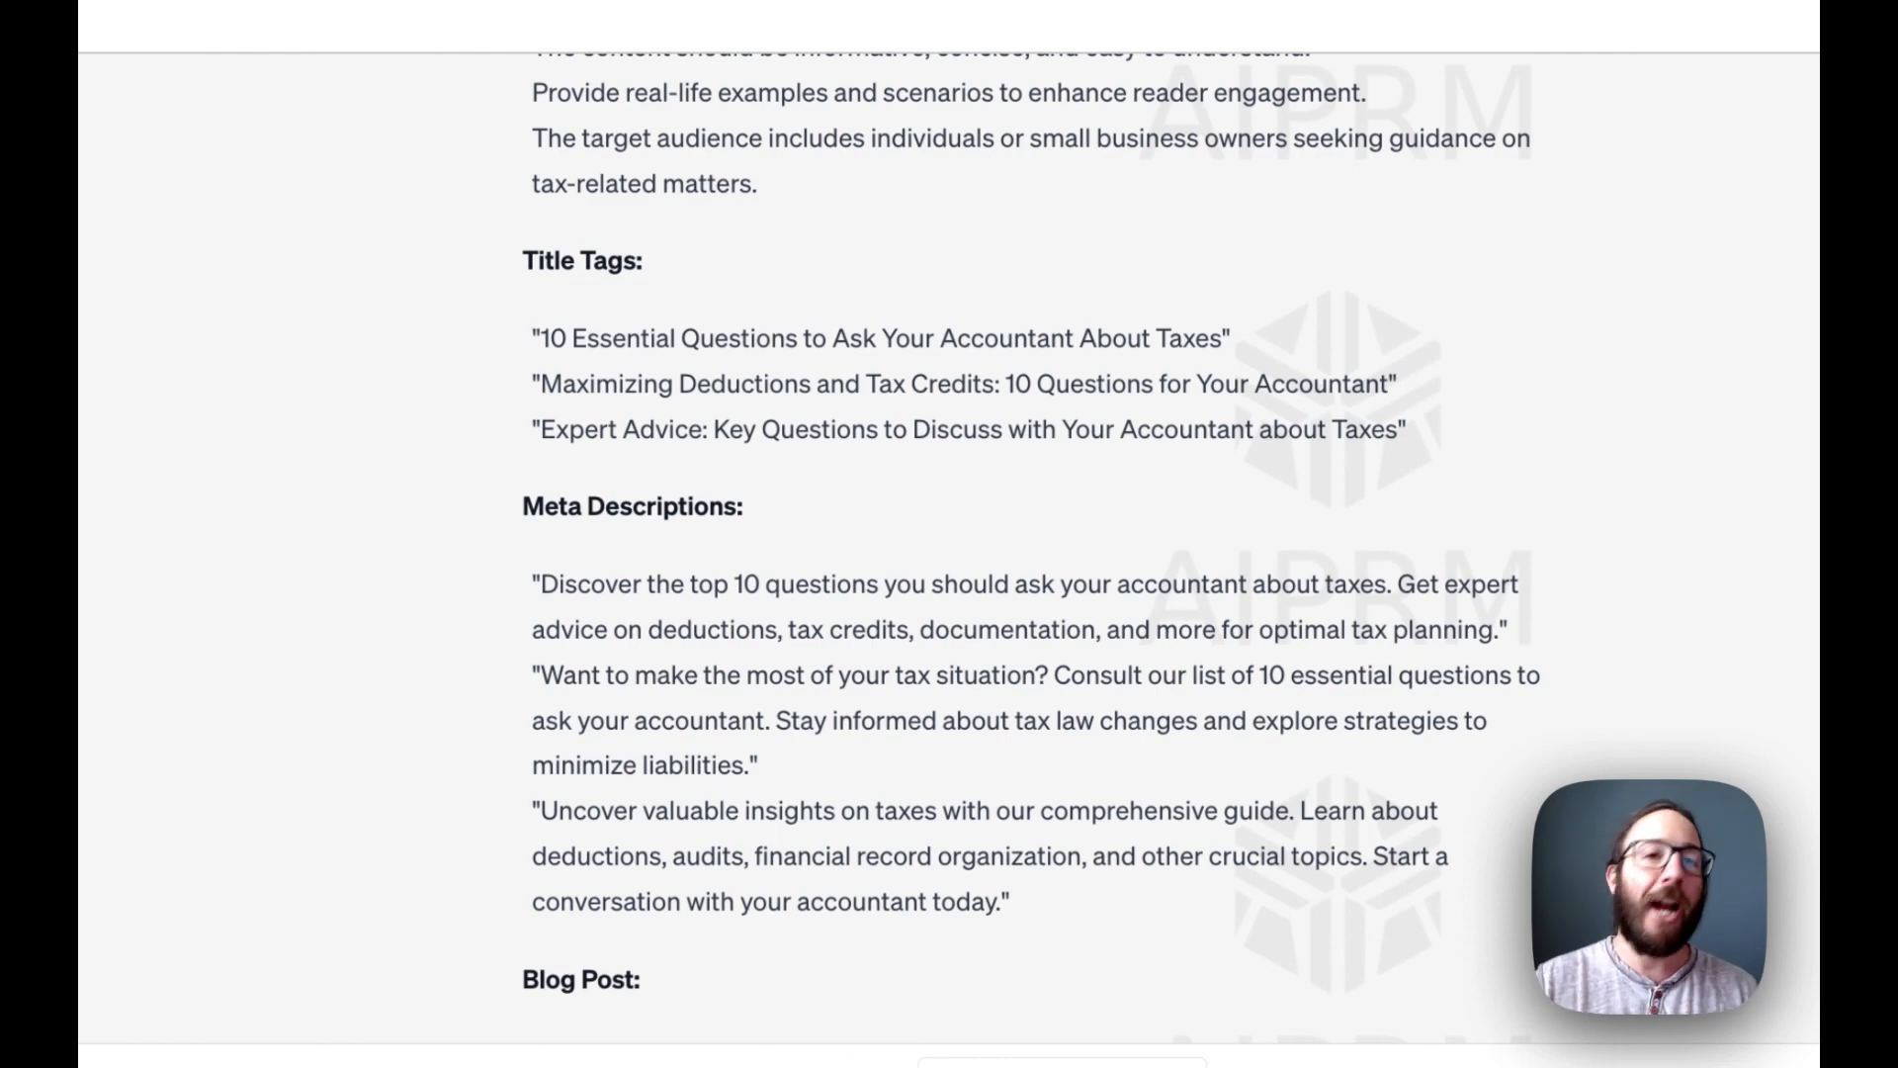
scroll("down", 3)
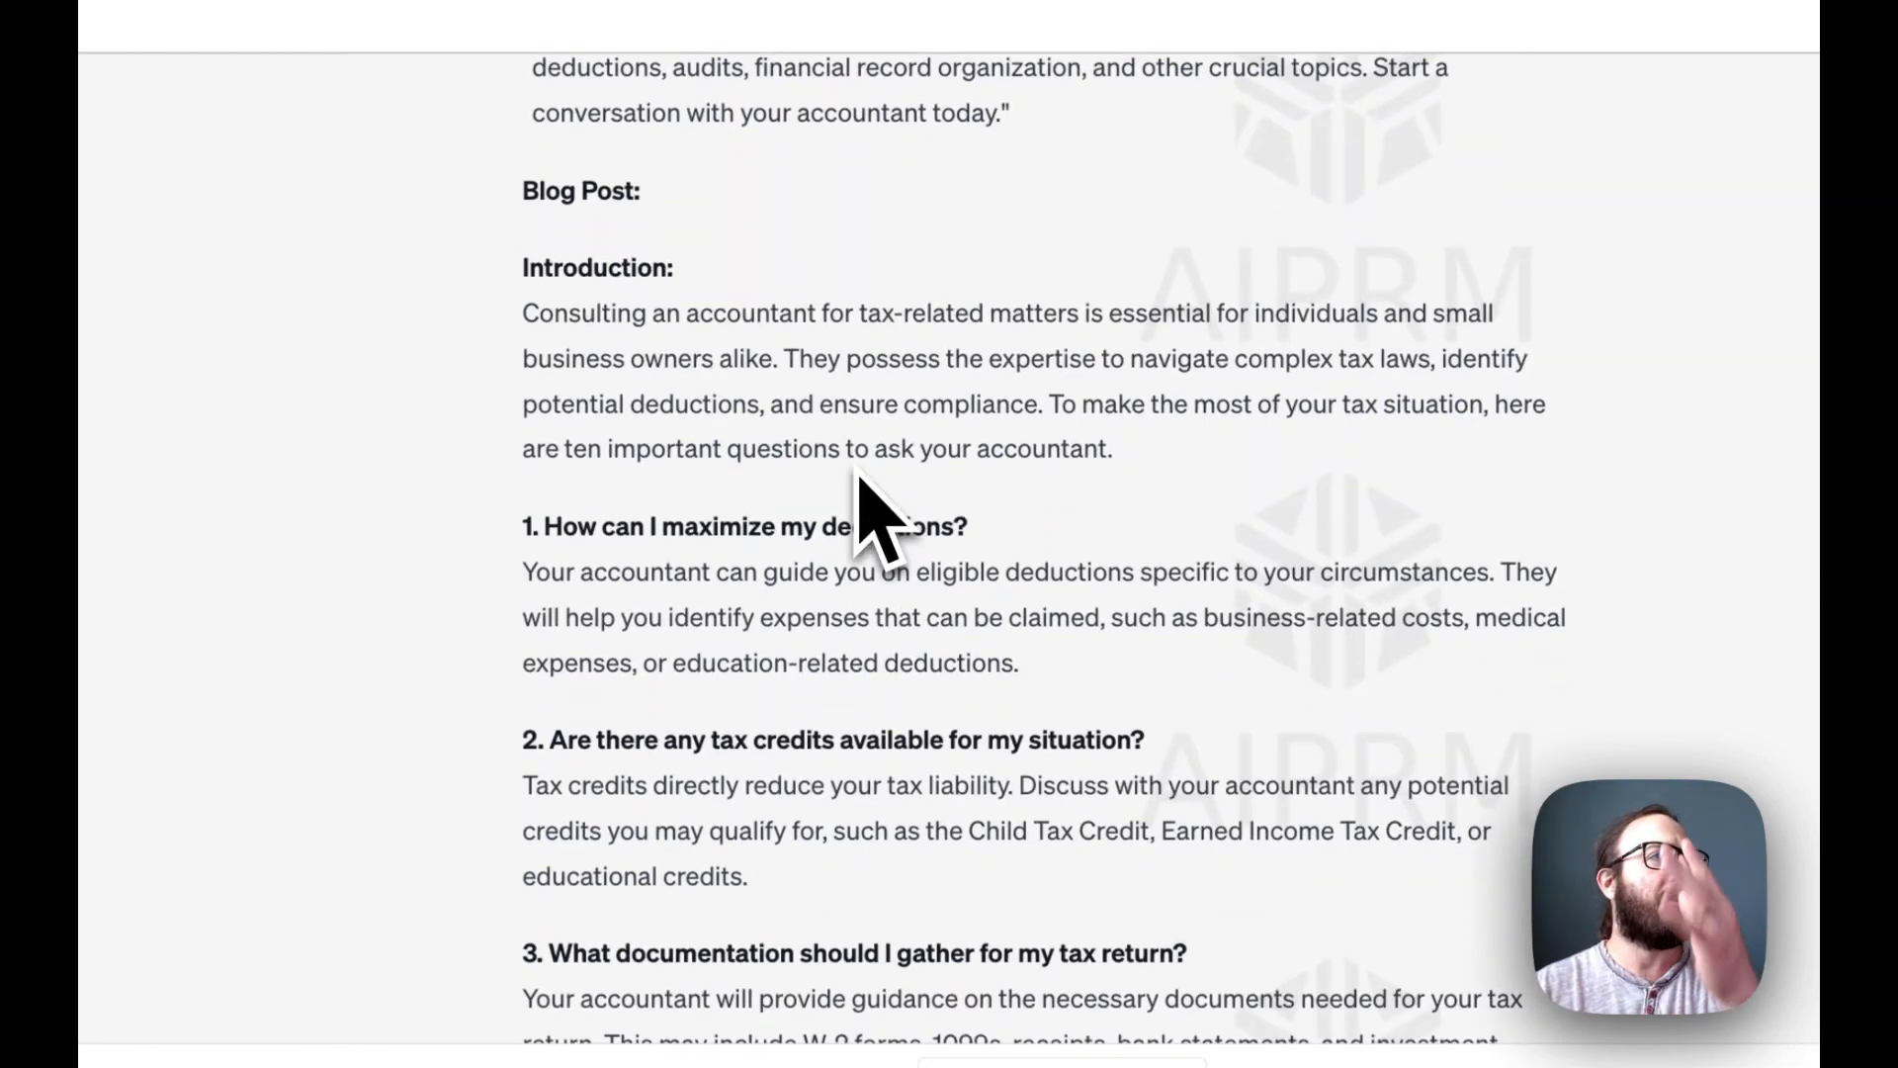
scroll("down", 3)
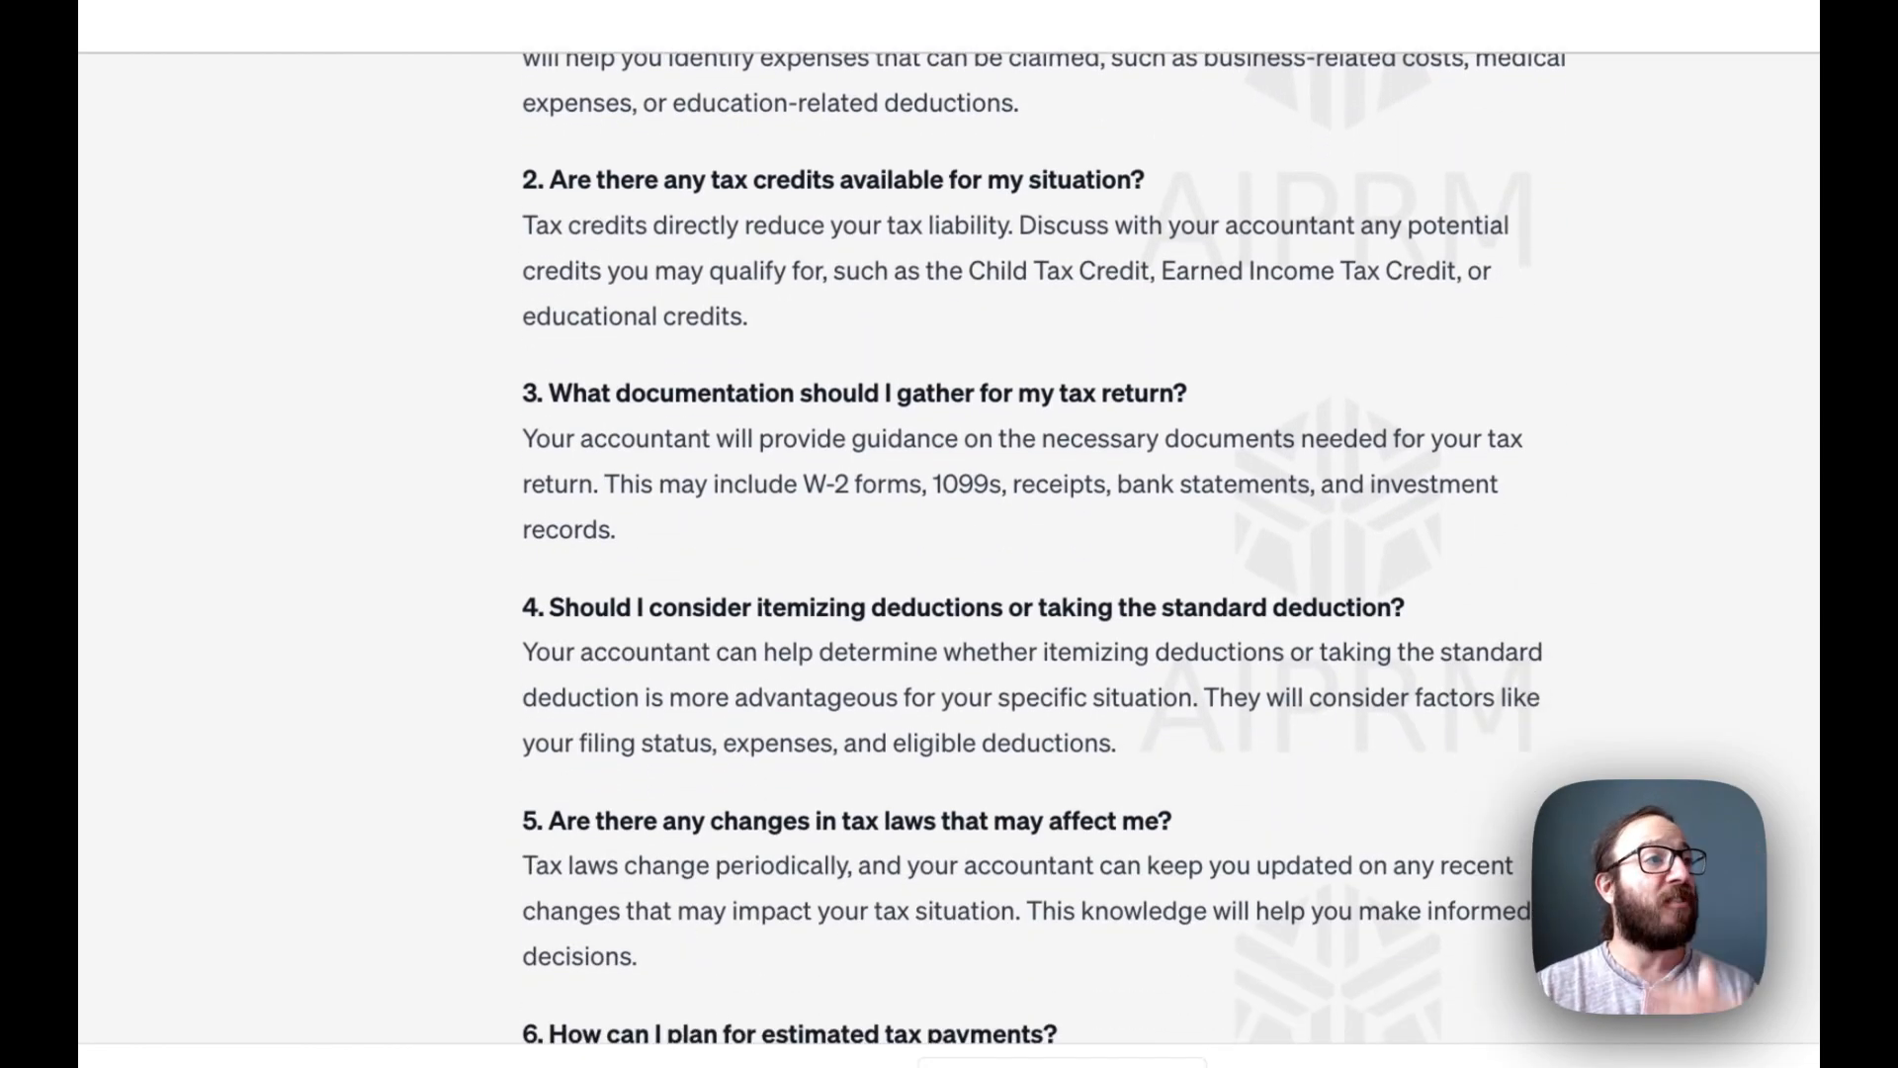
scroll("down", 3)
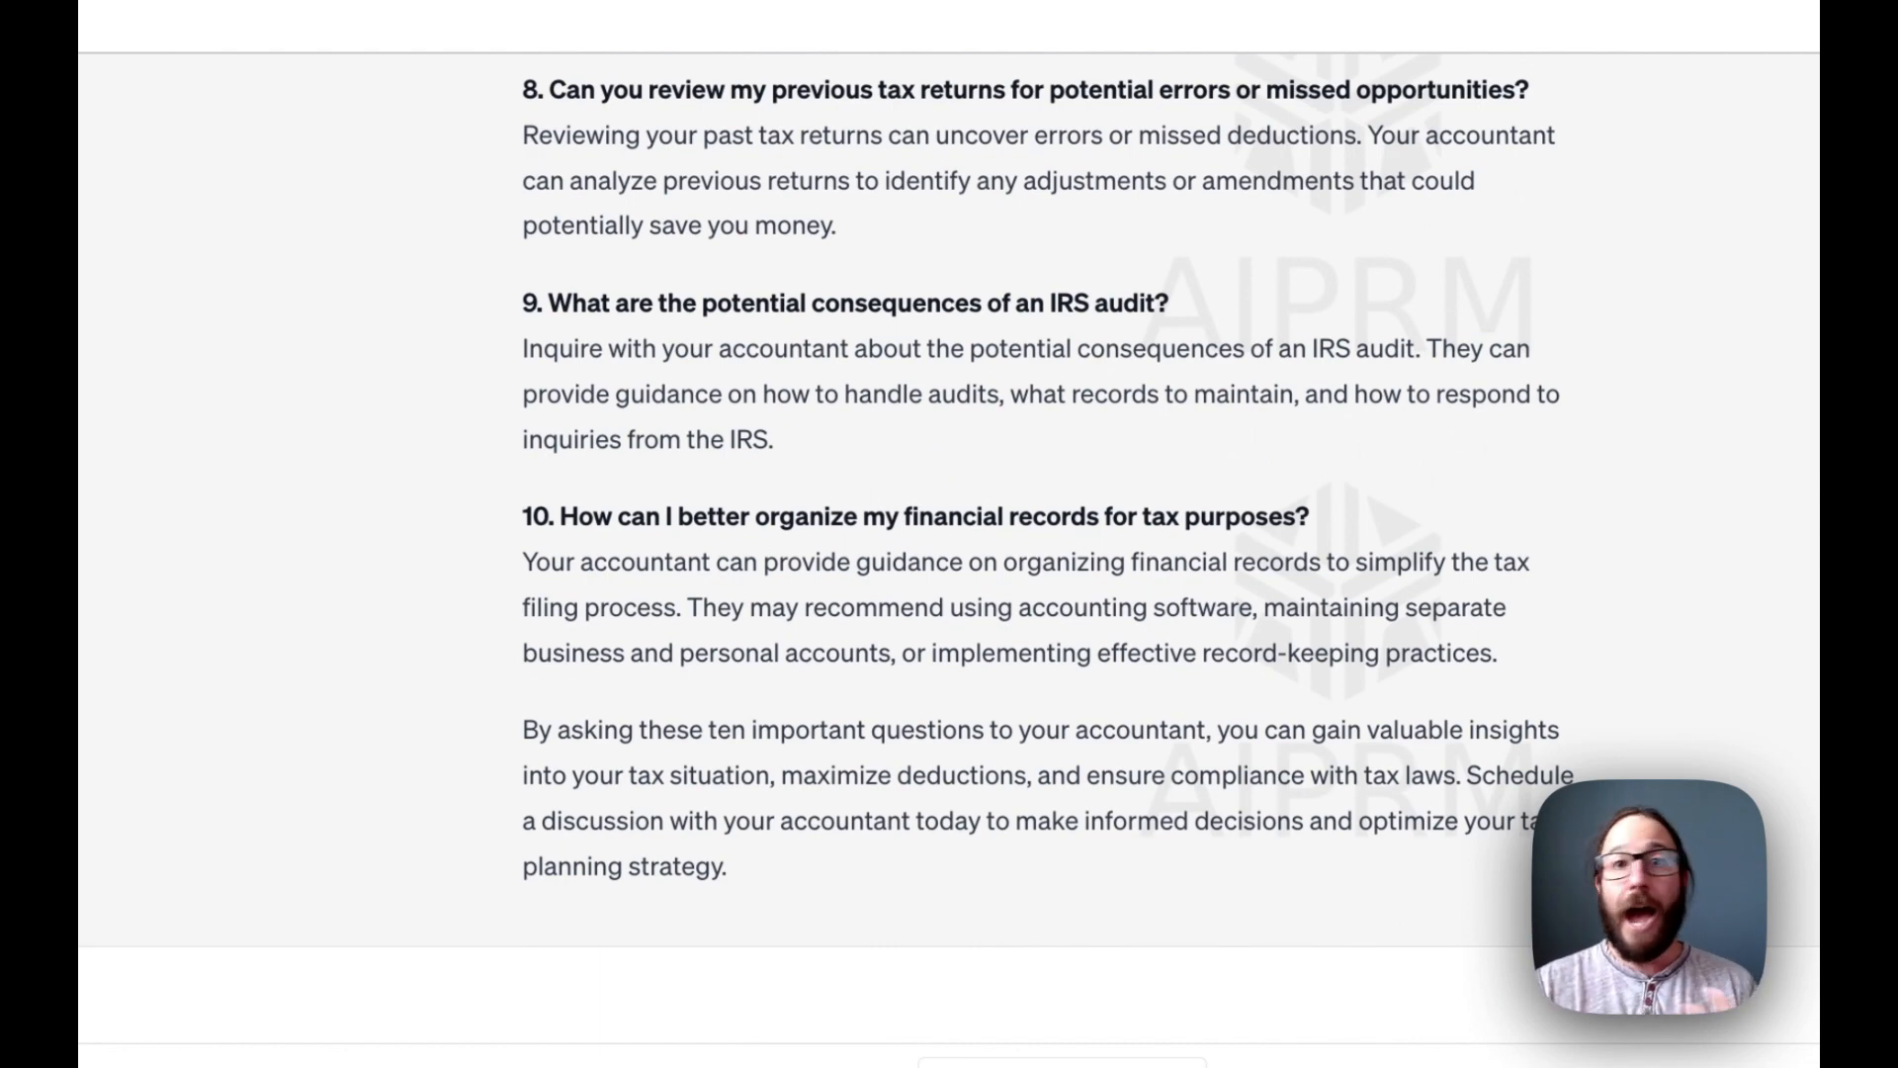
mouse_move(870, 509)
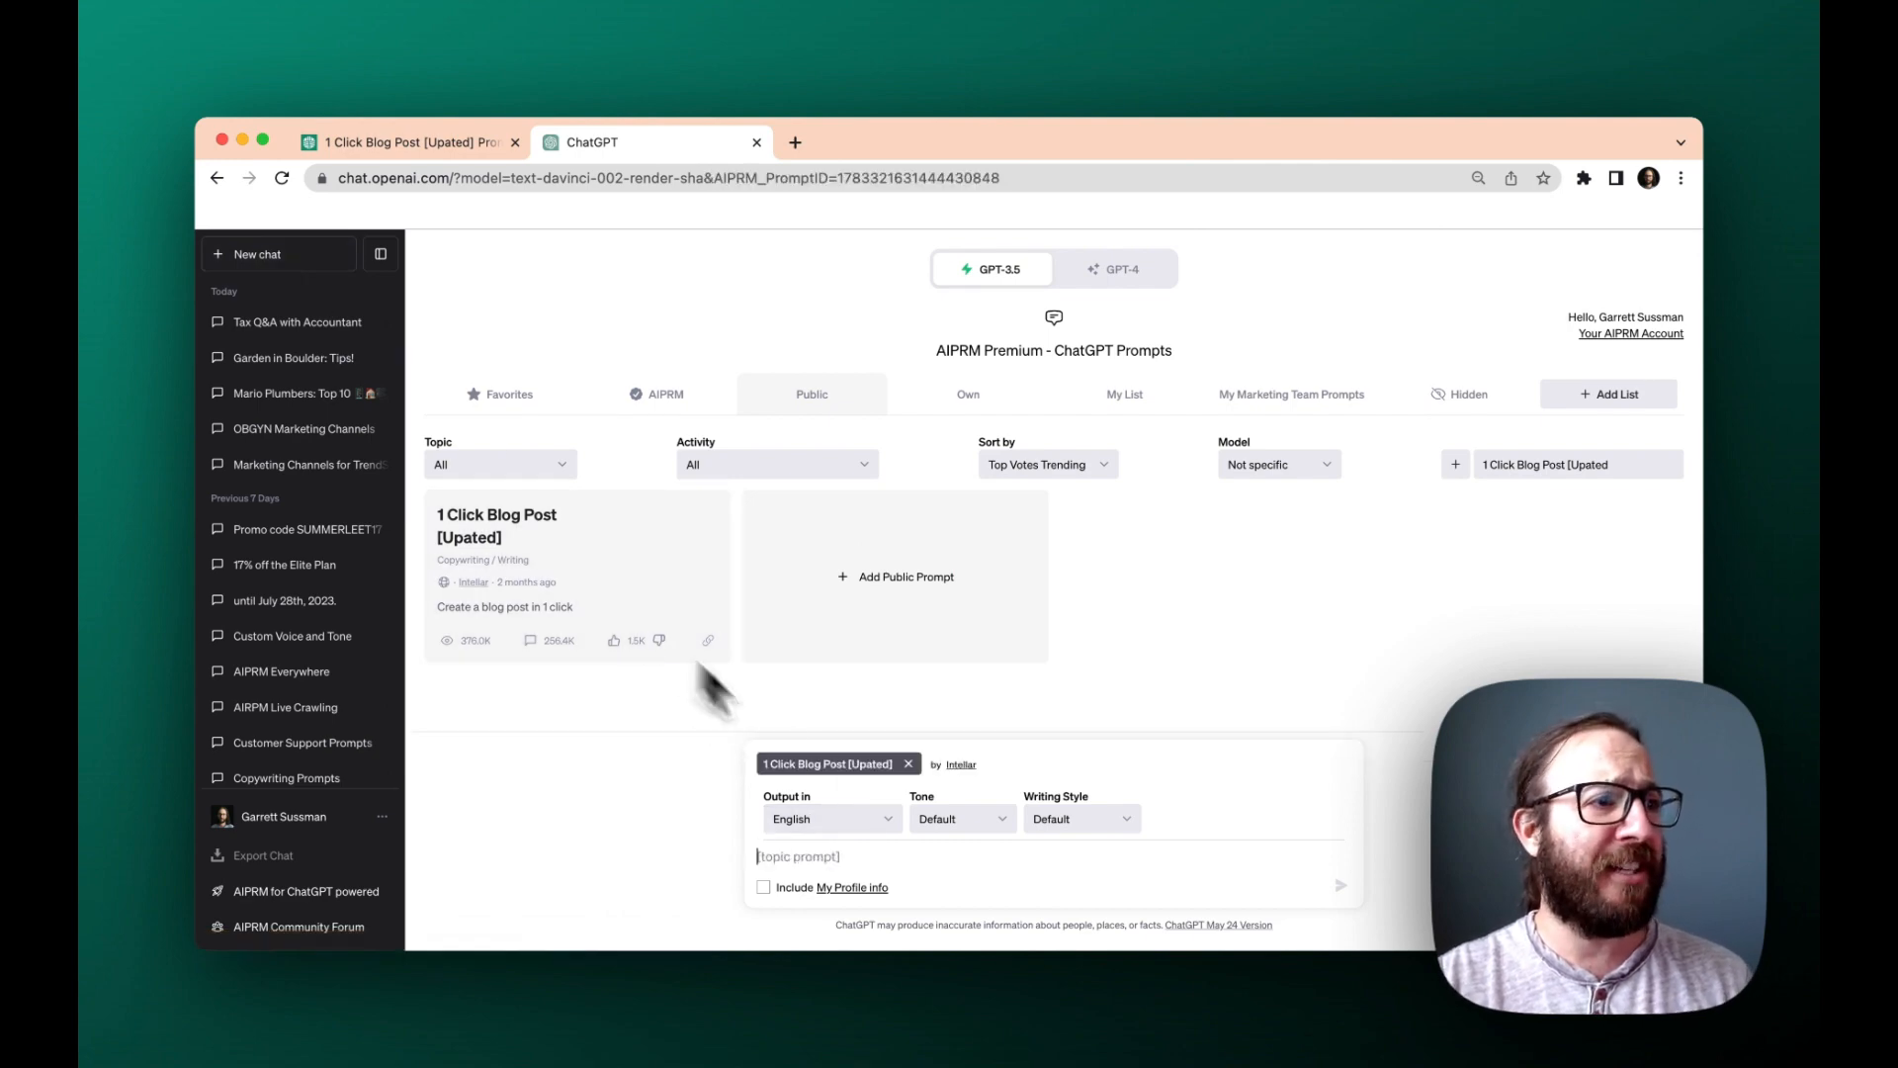
mouse_move(925, 866)
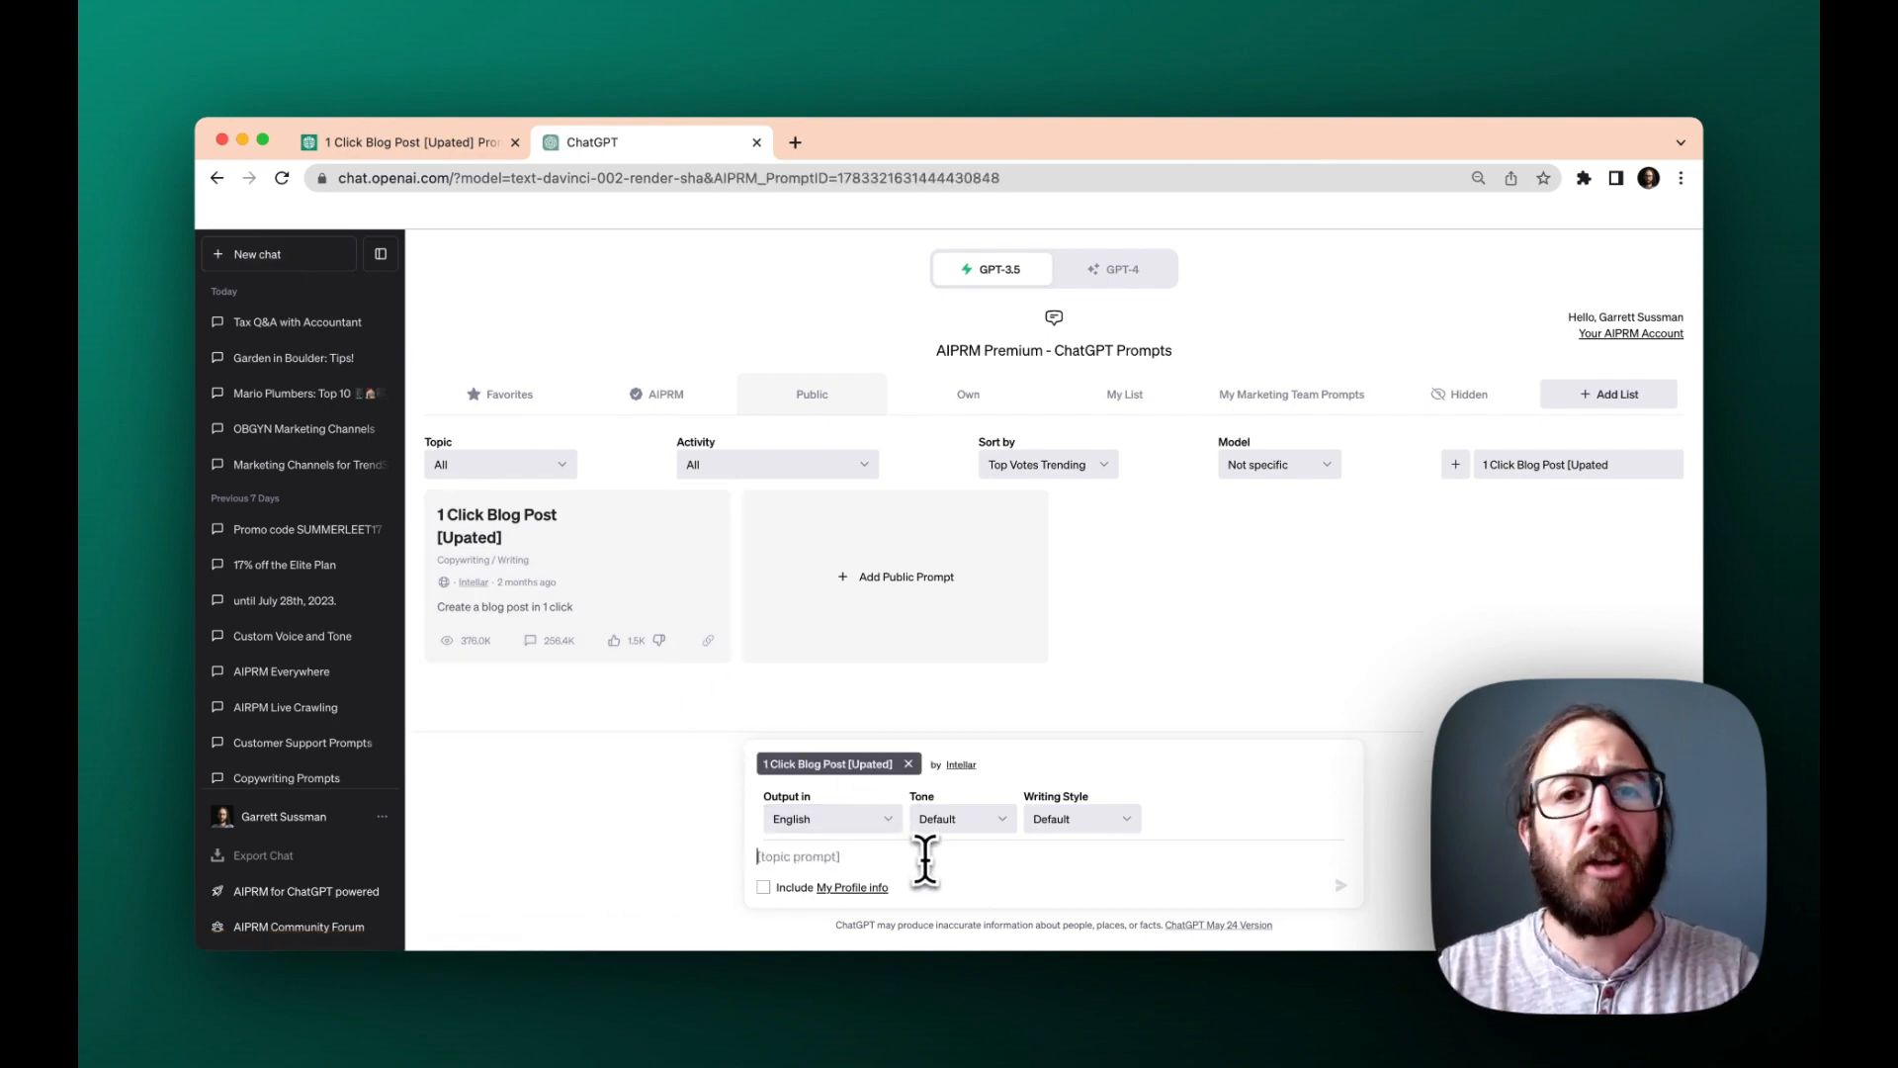
- Submit 'The Best Time to Buy Fall Clothes' and review the generated keywords, outline, tags and section notes
type("The Best Time to Buy Fall Clothes")
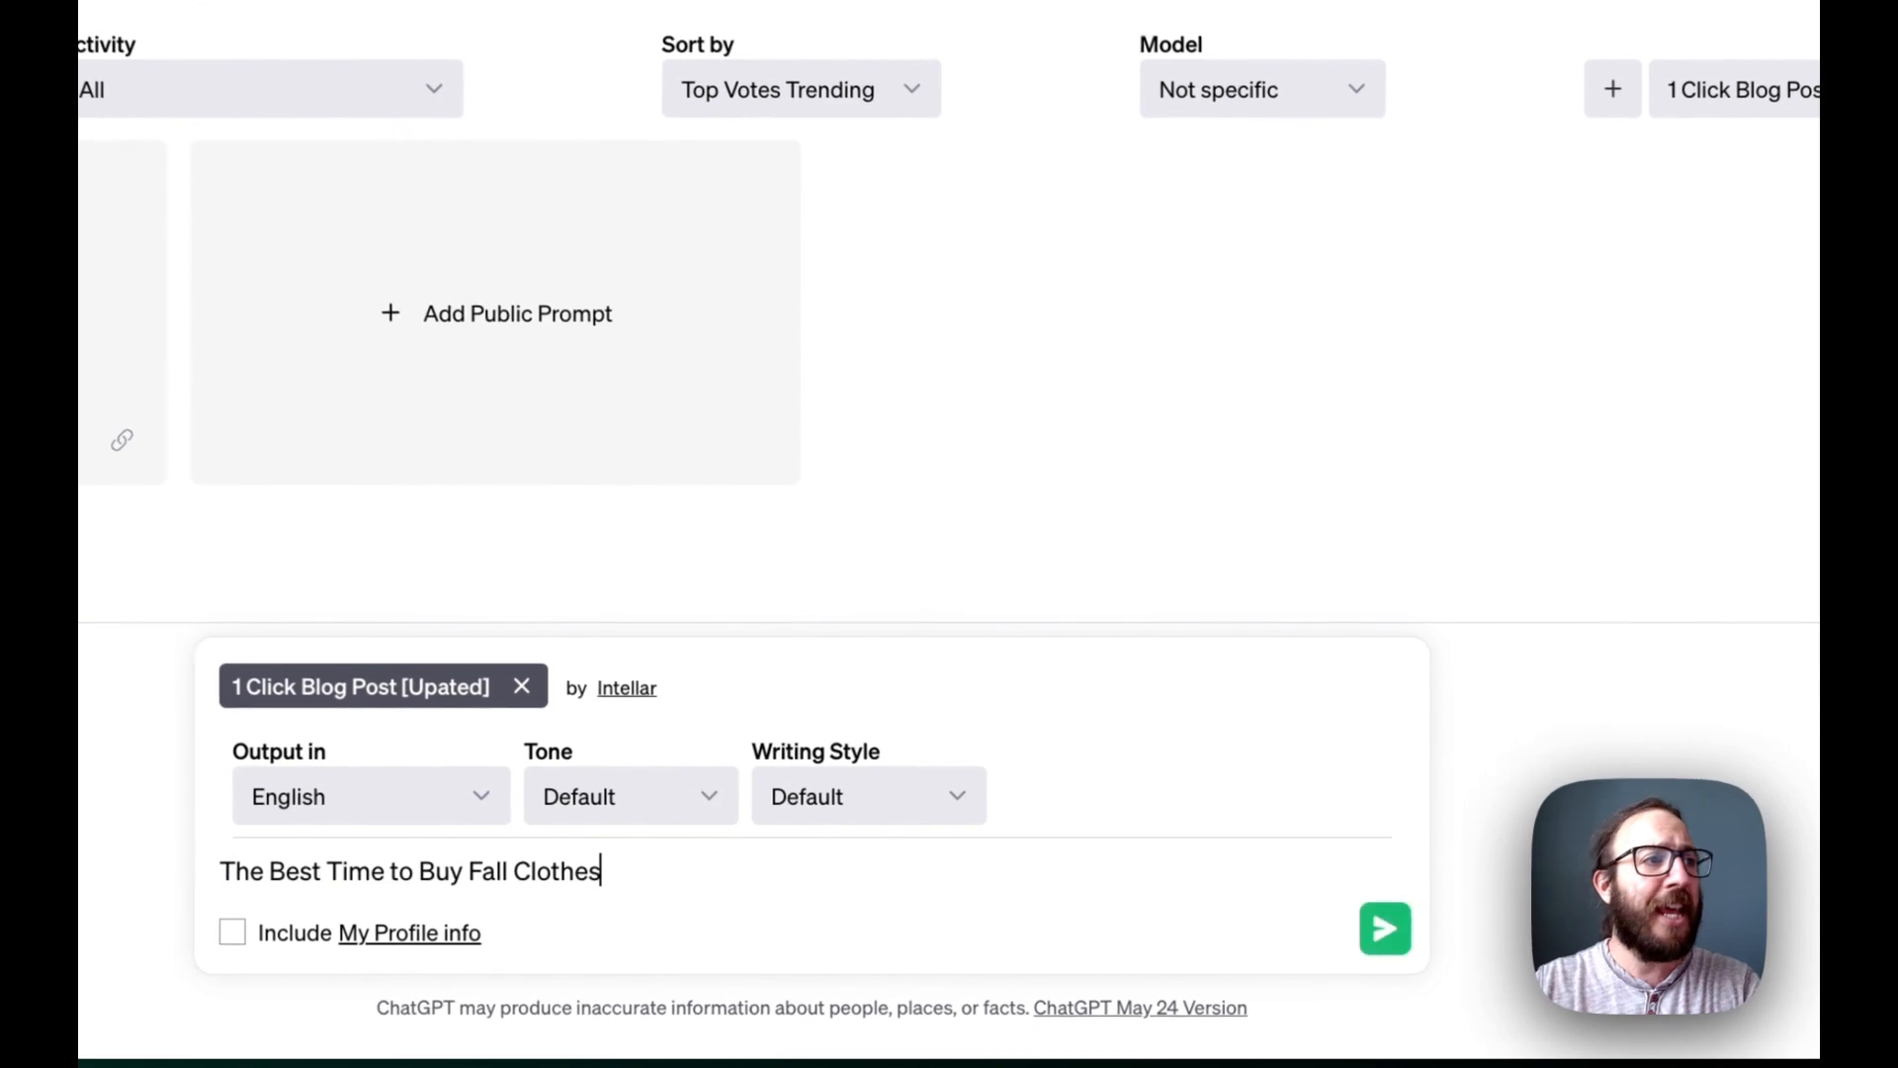
left_click(1384, 930)
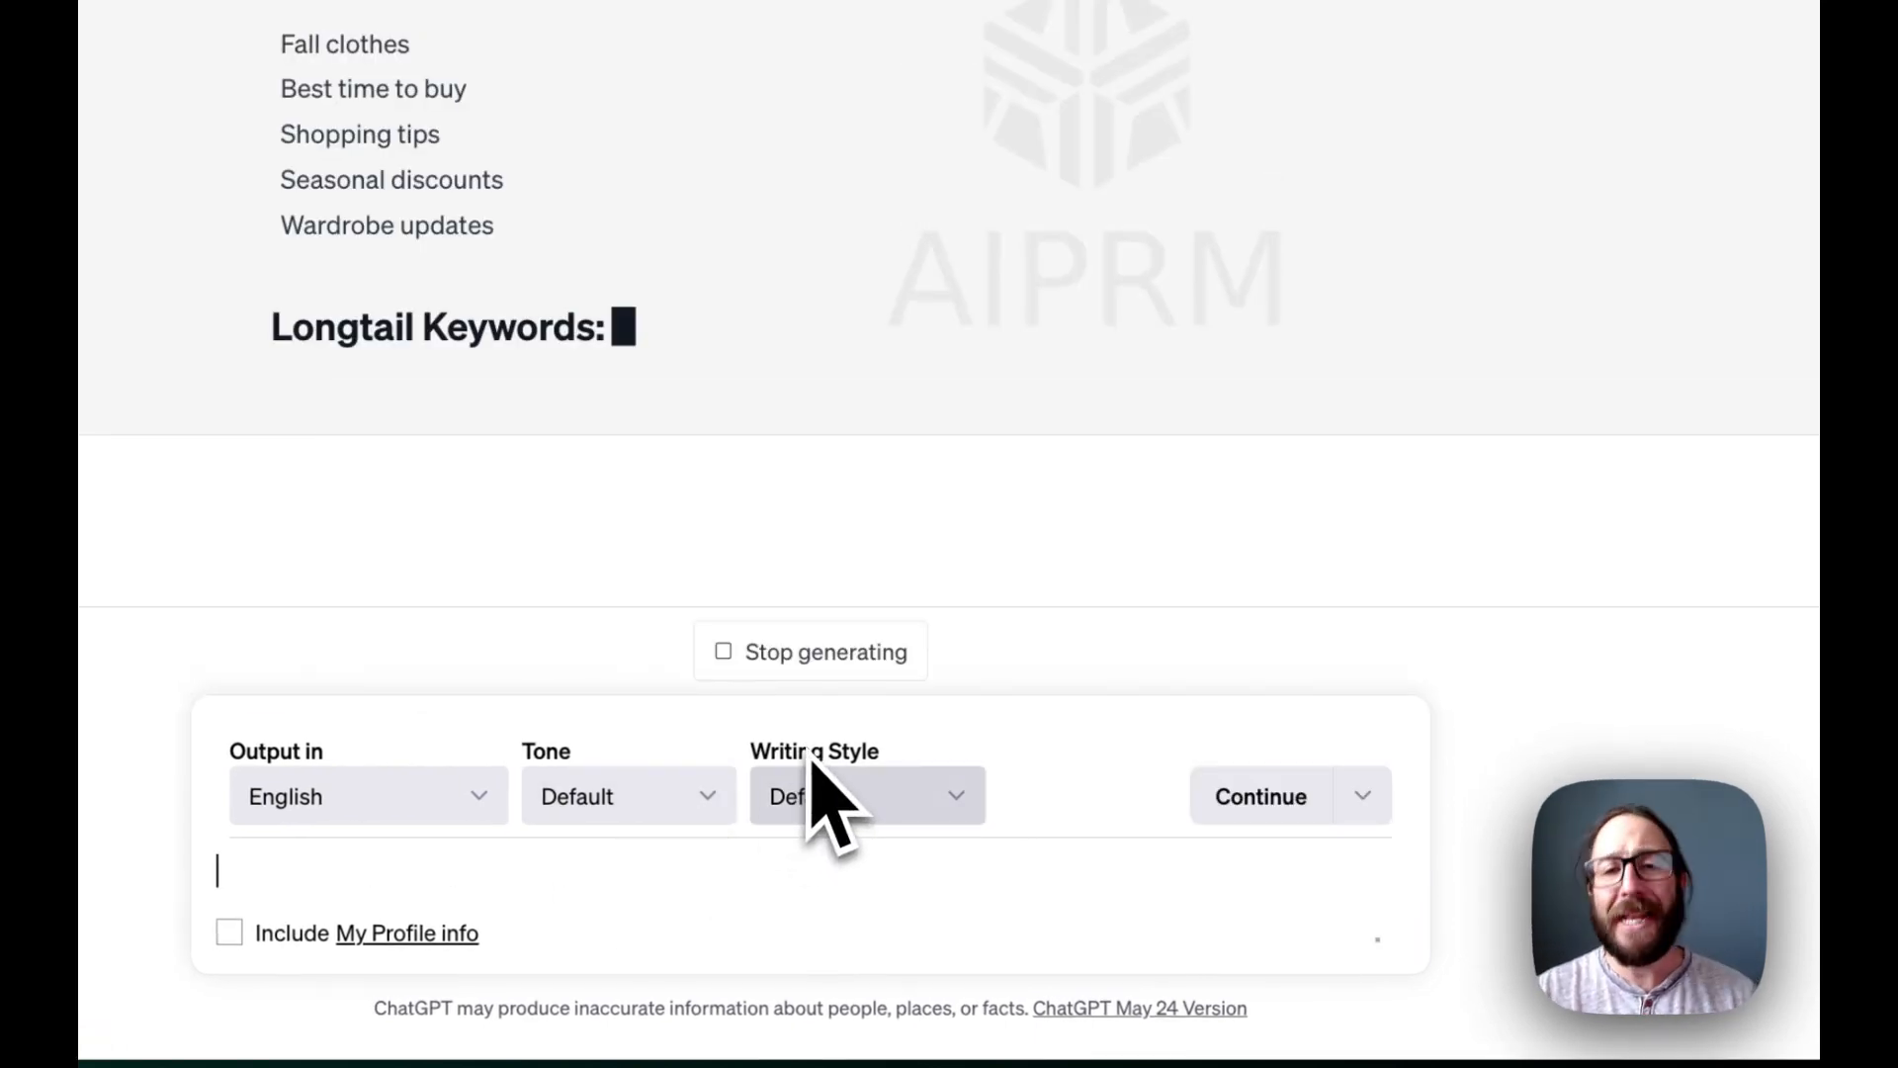
scroll("down", 3)
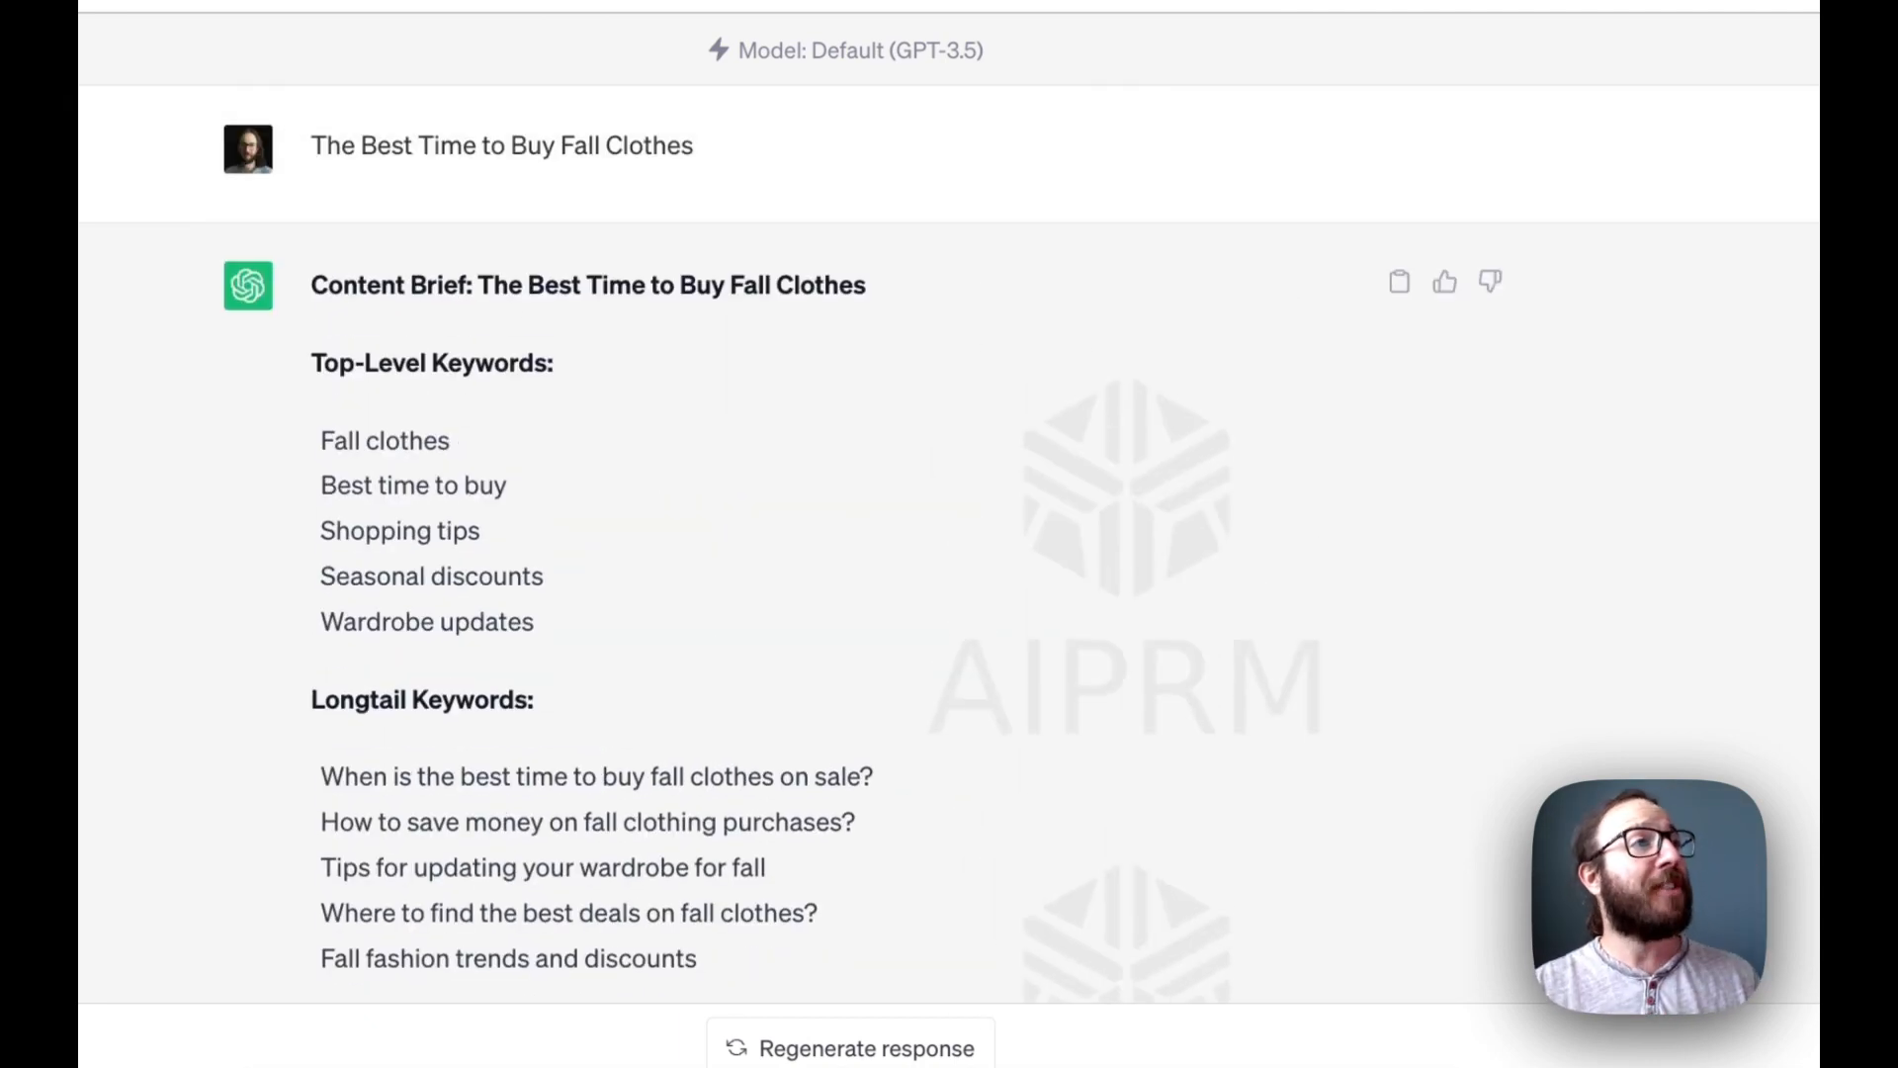
scroll("down", 3)
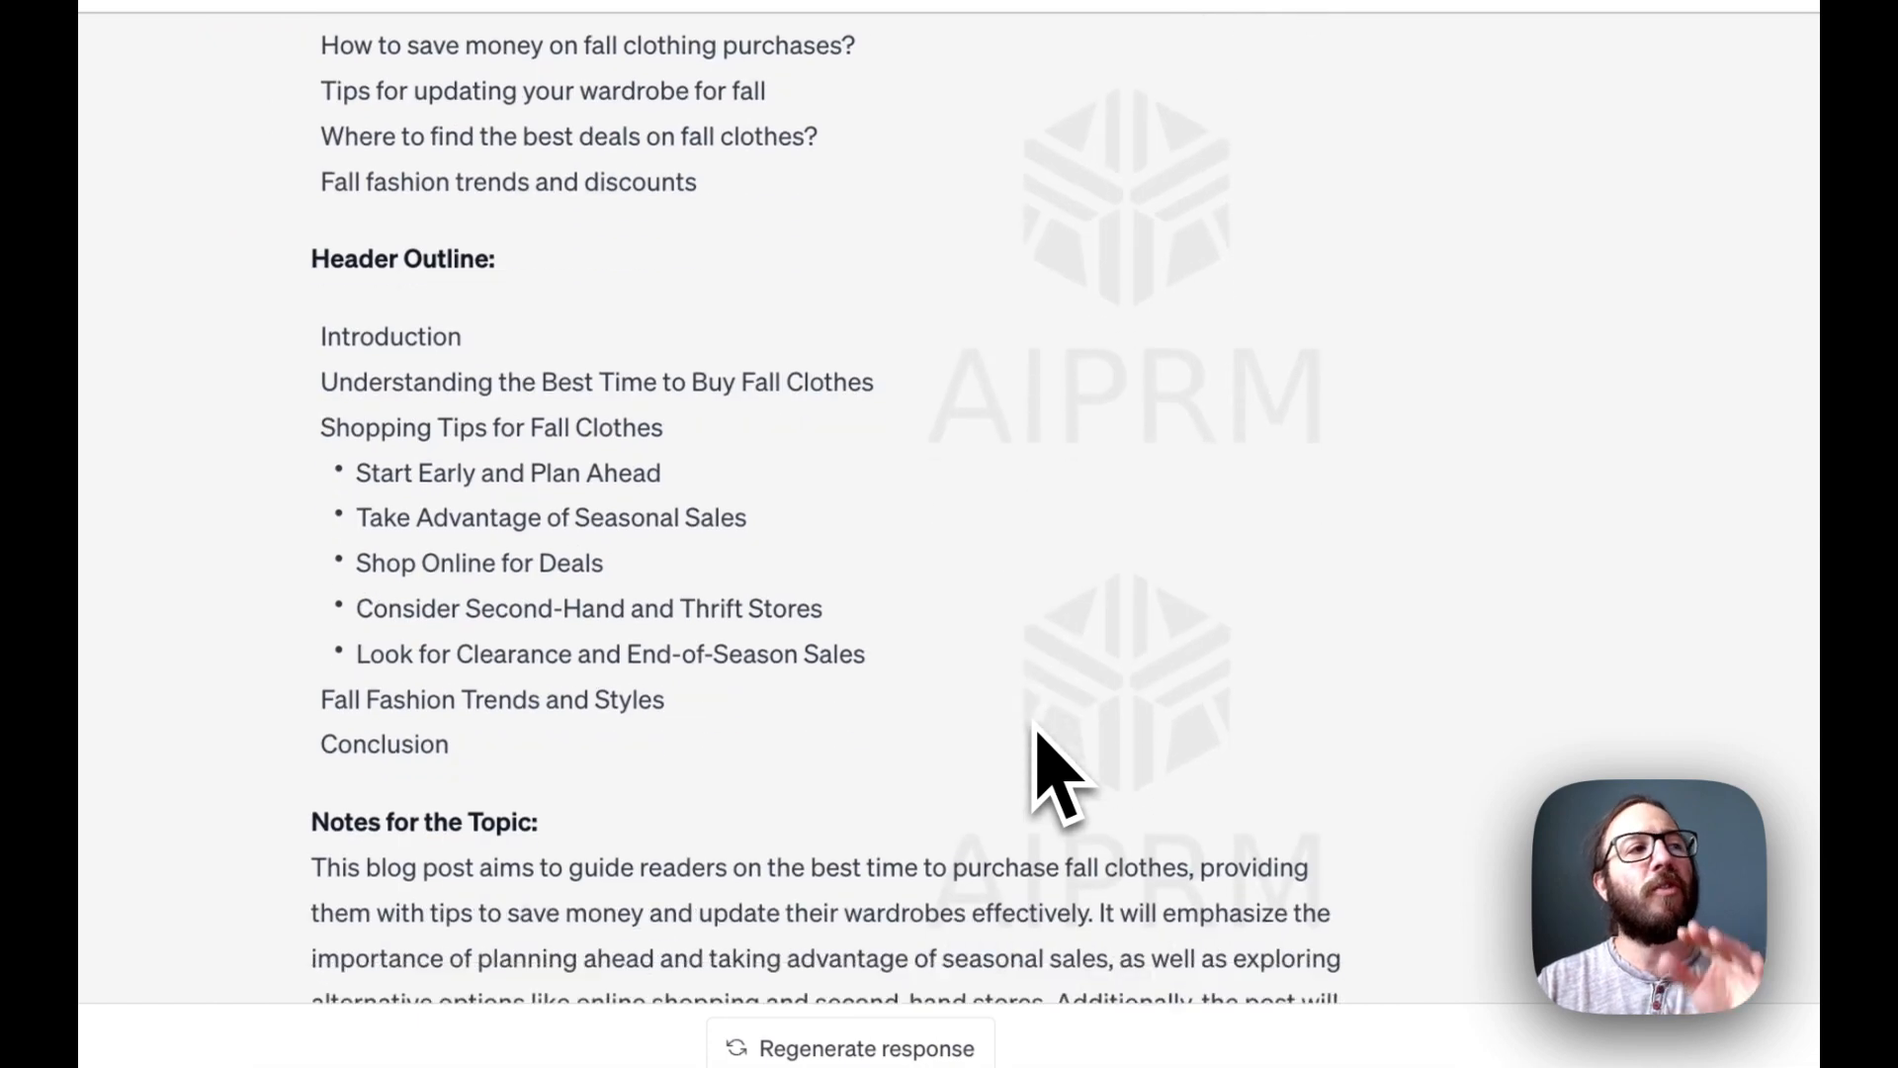
scroll("down", 3)
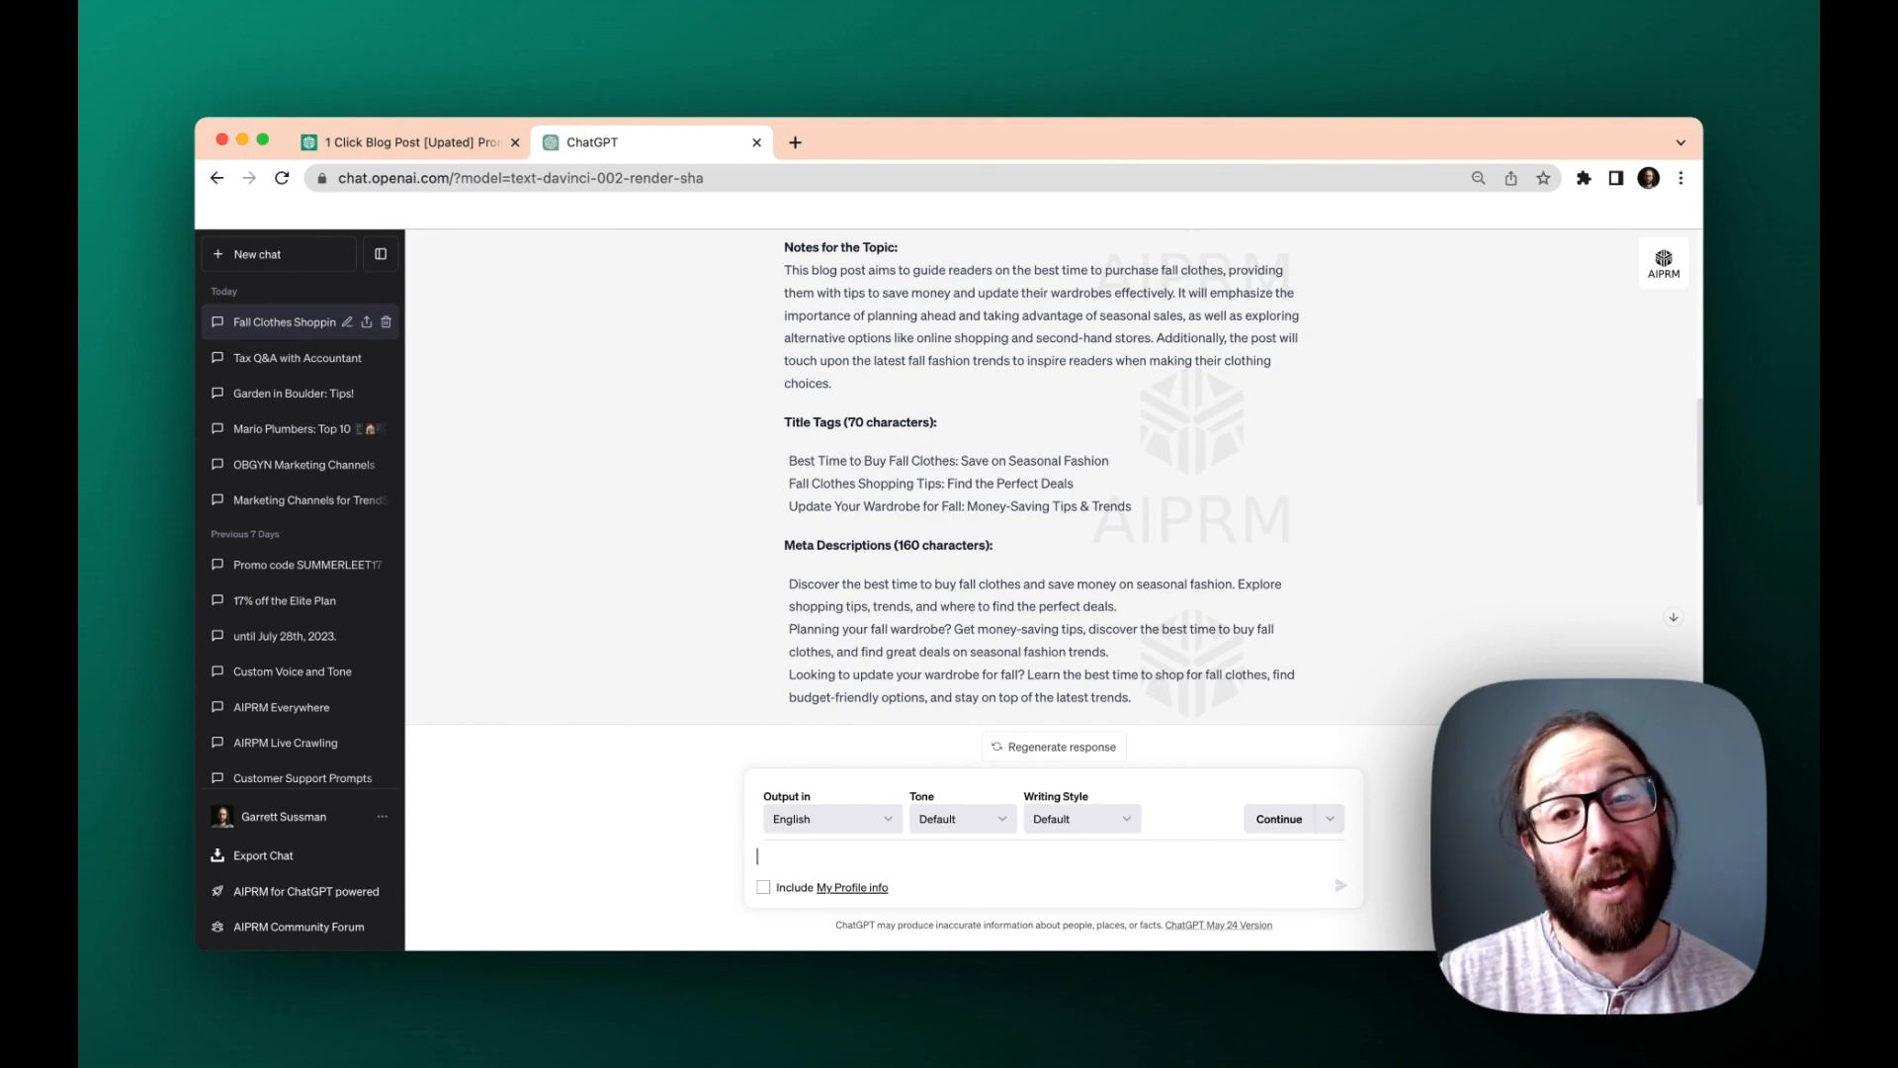
mouse_move(1151, 611)
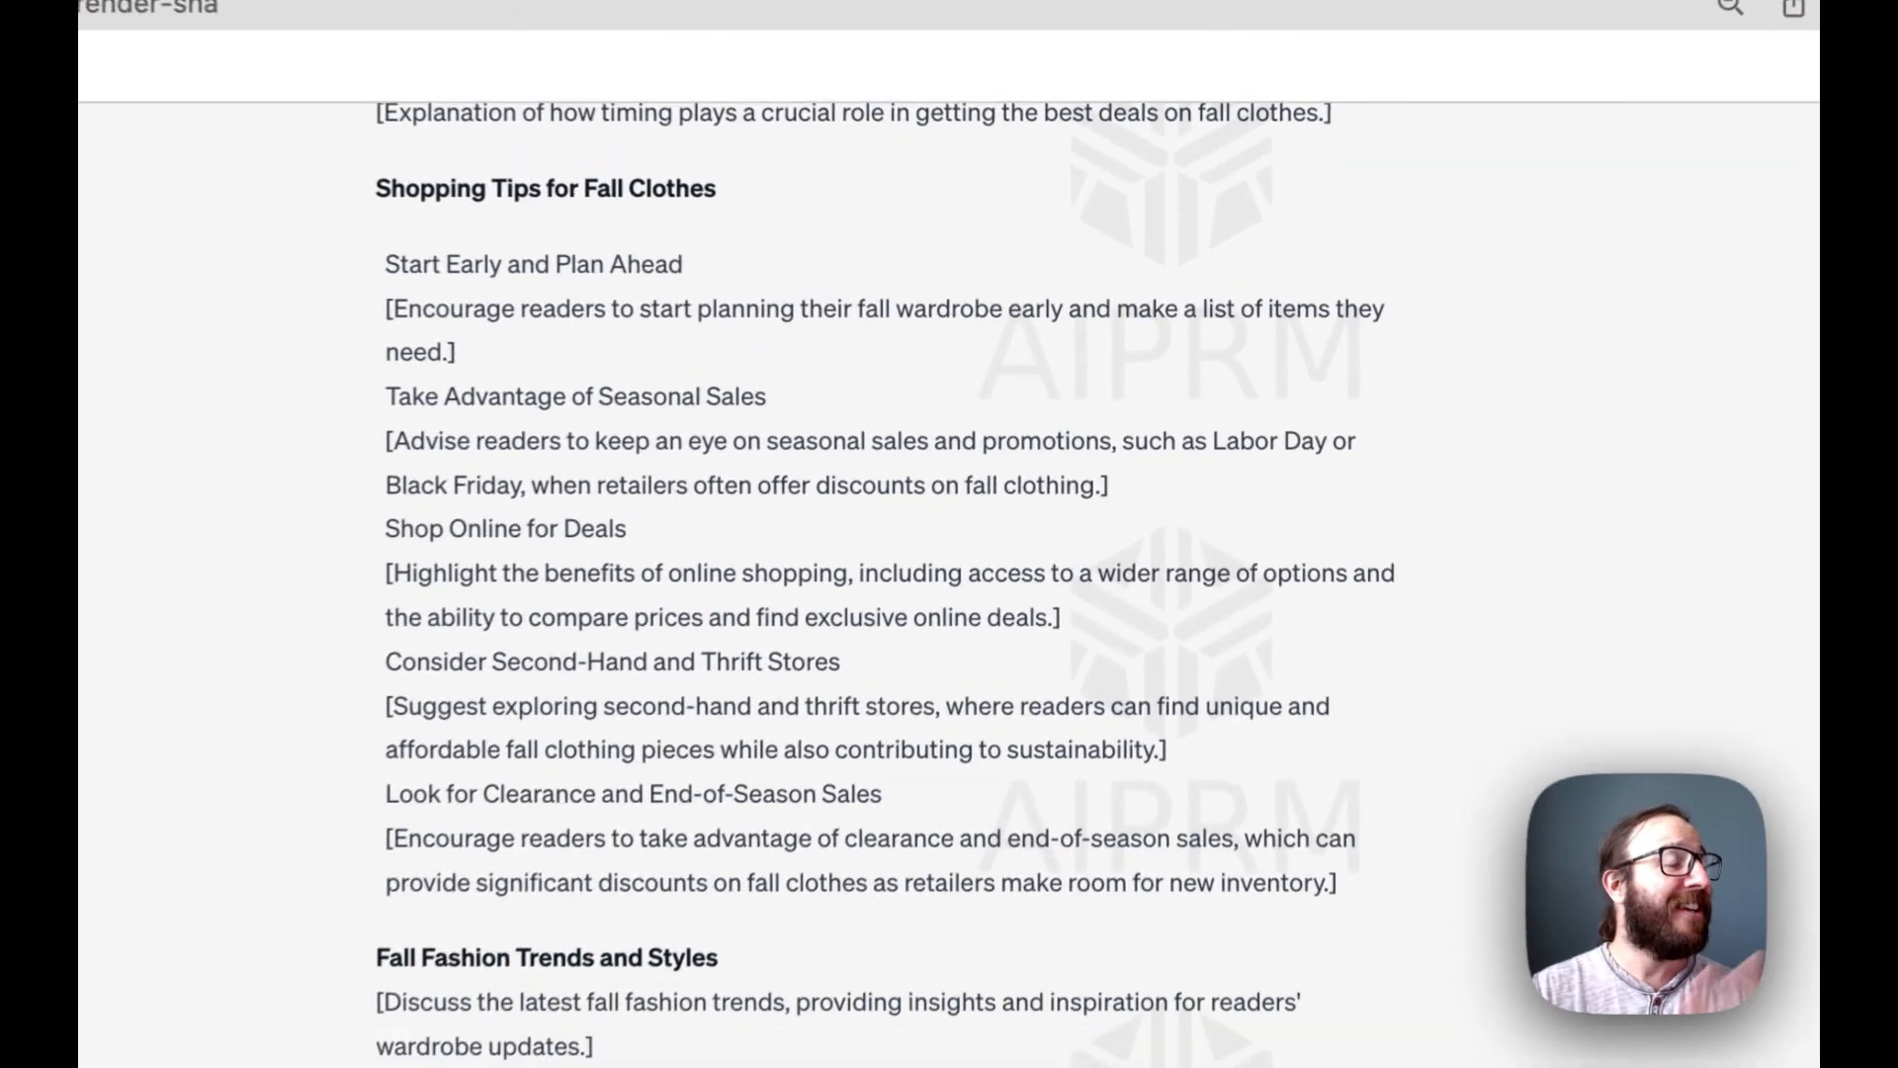
scroll("down", 3)
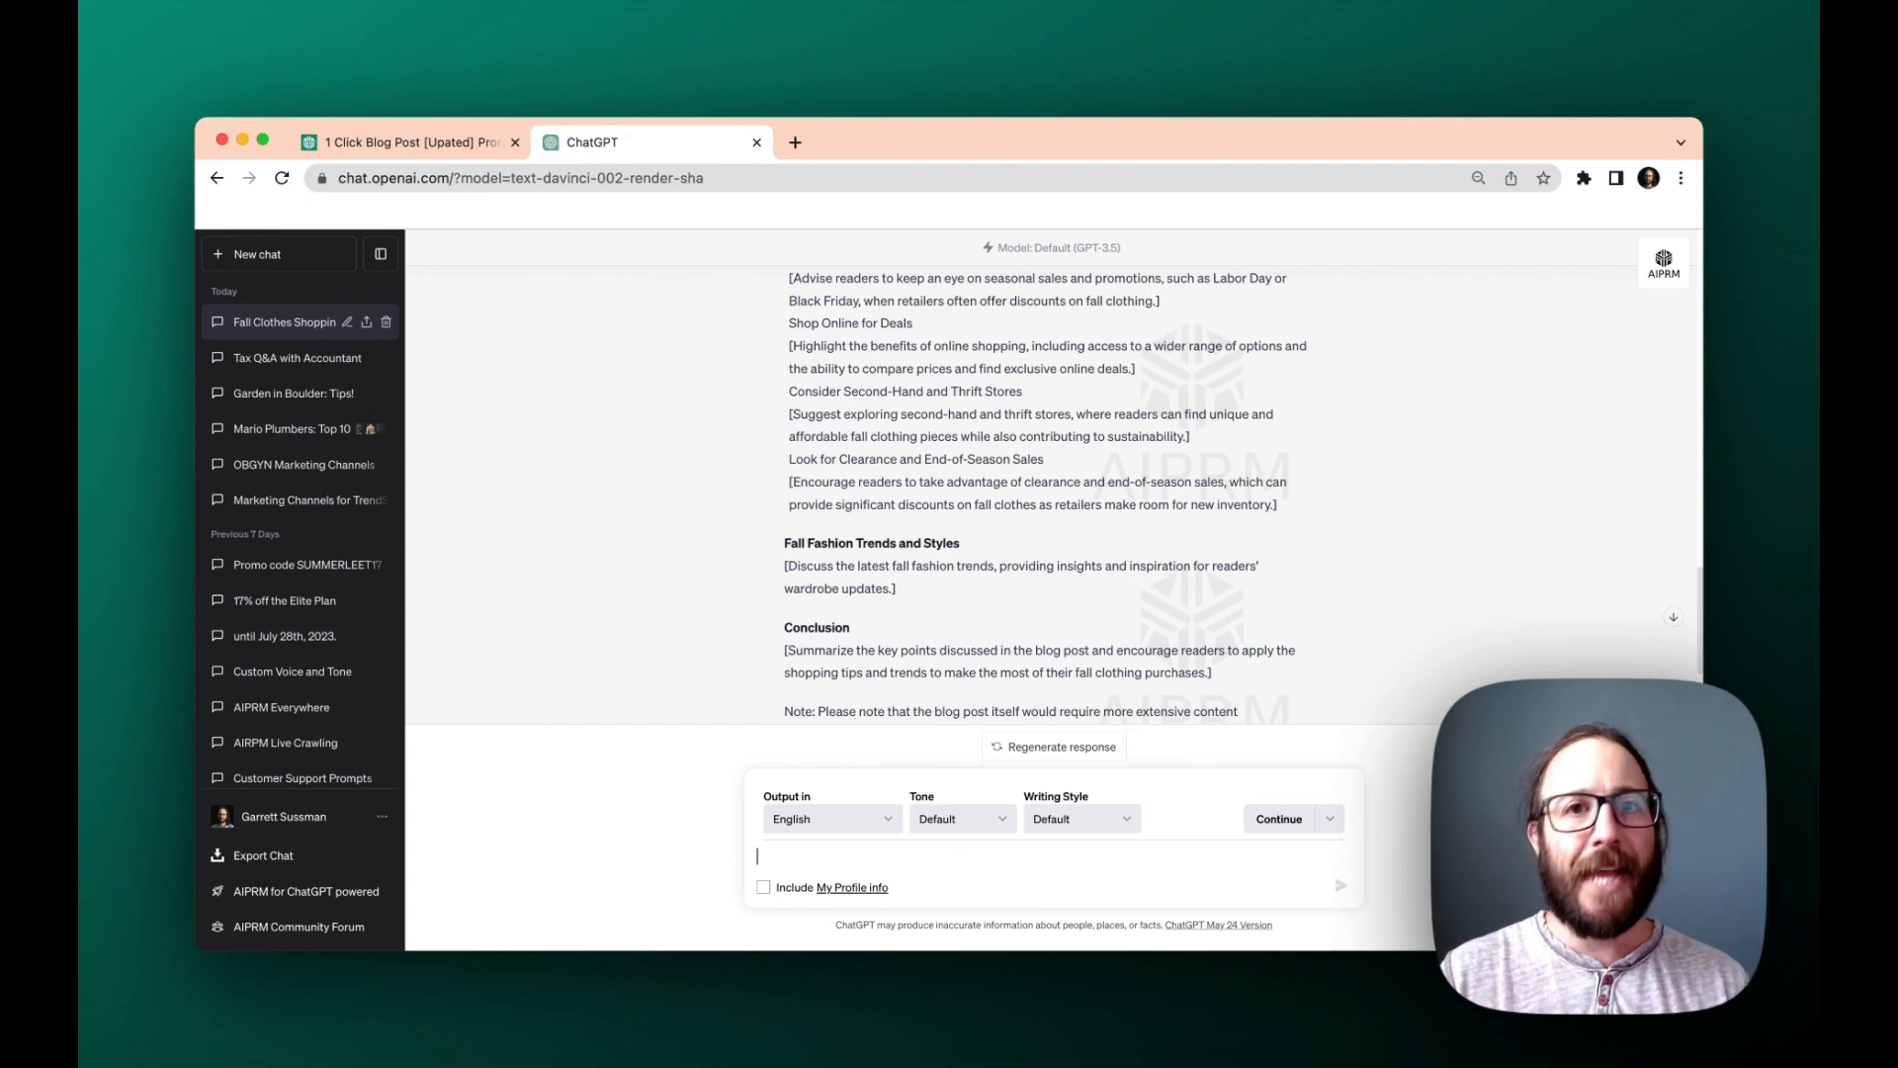
mouse_move(1291, 969)
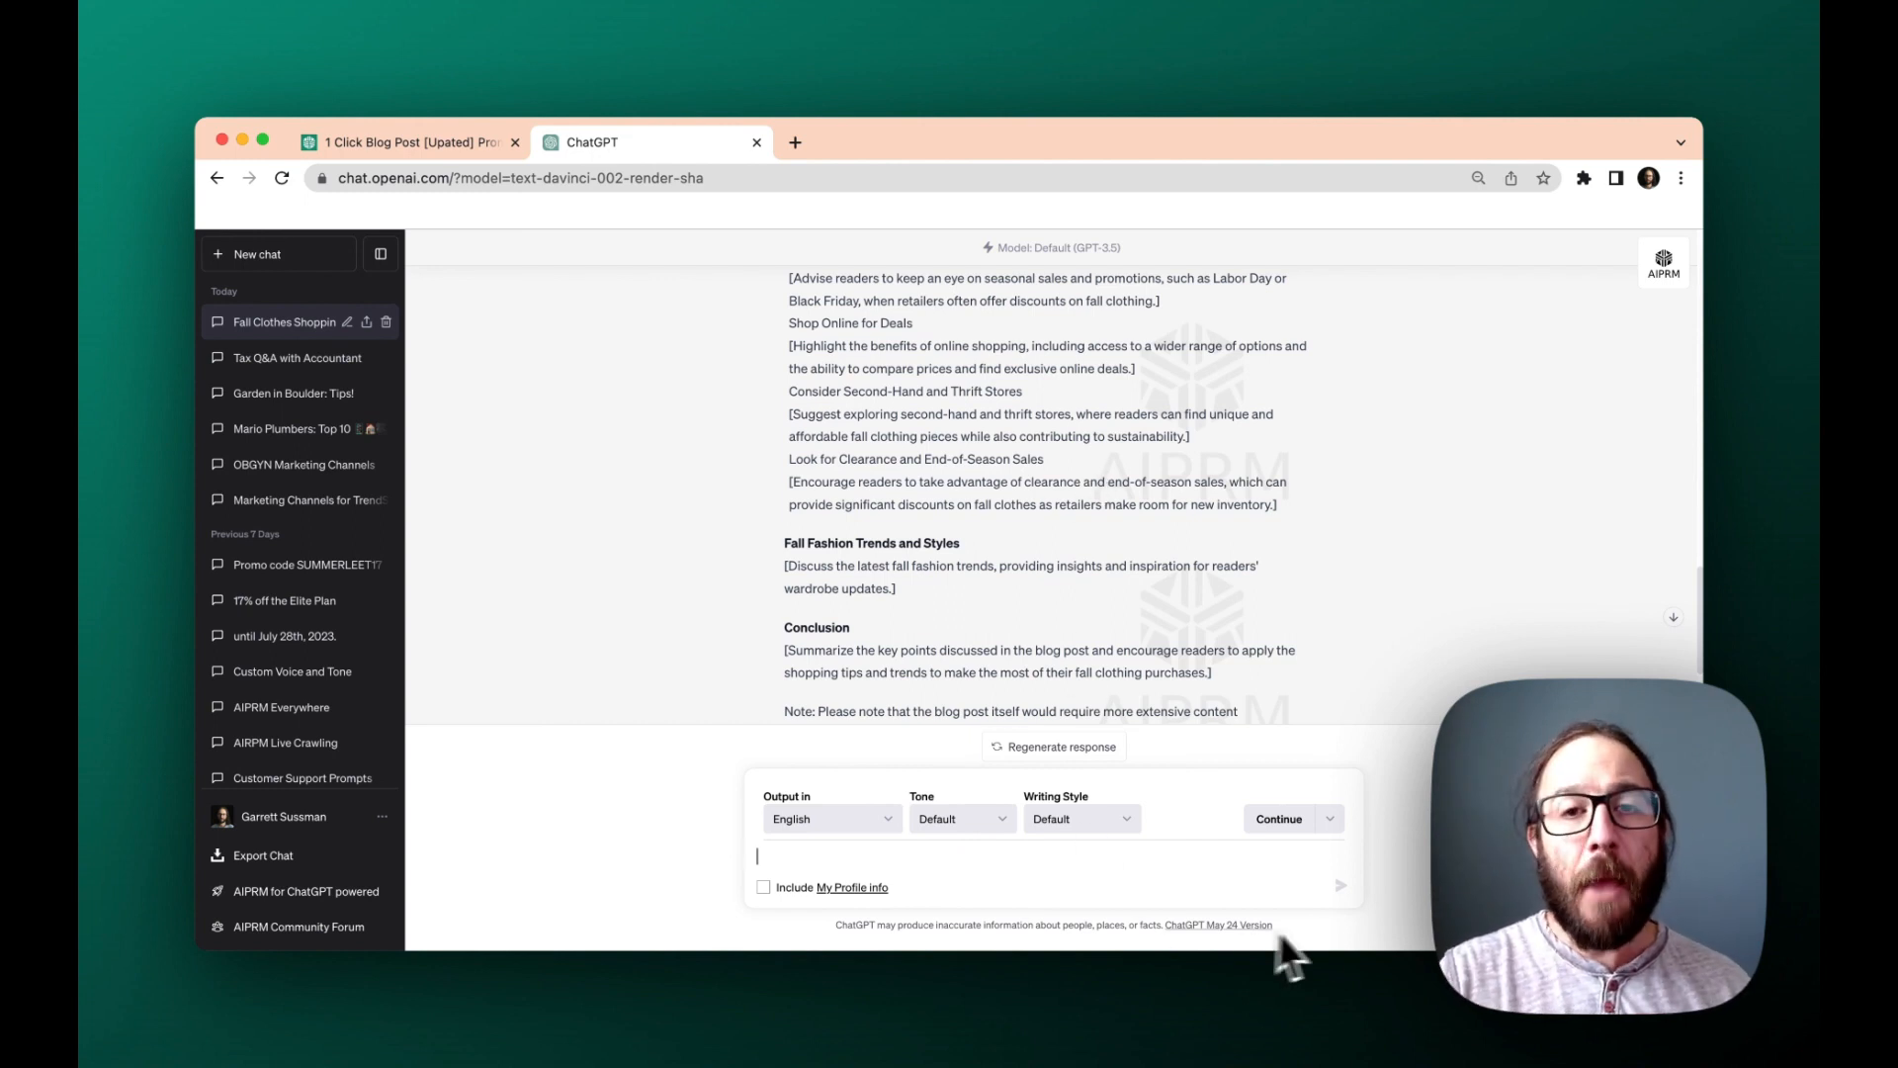